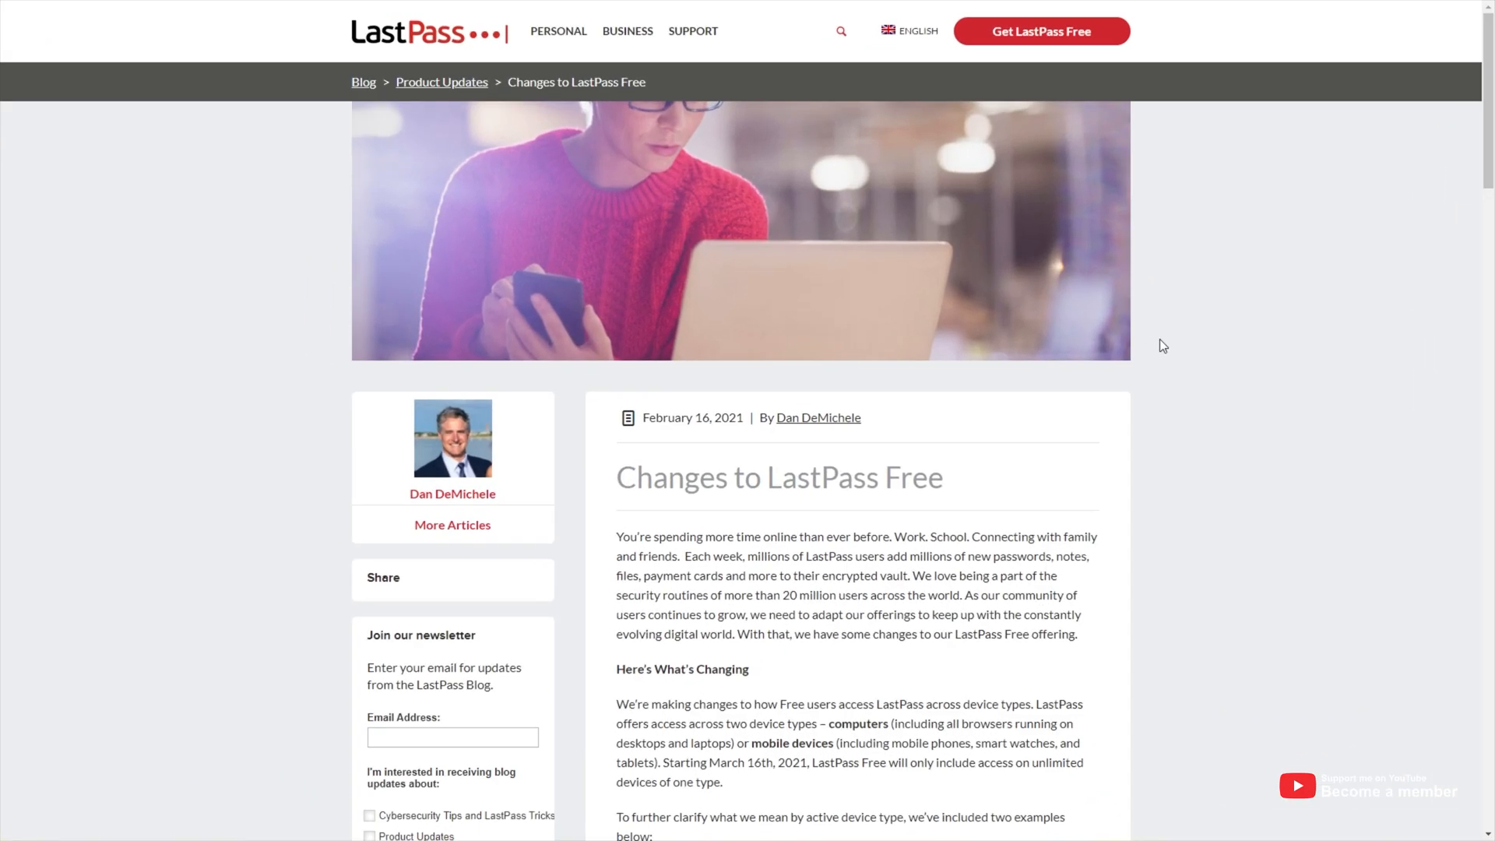
Step: Browse the article in the browser and dismiss the newsletter signup popup
scroll("down", 3)
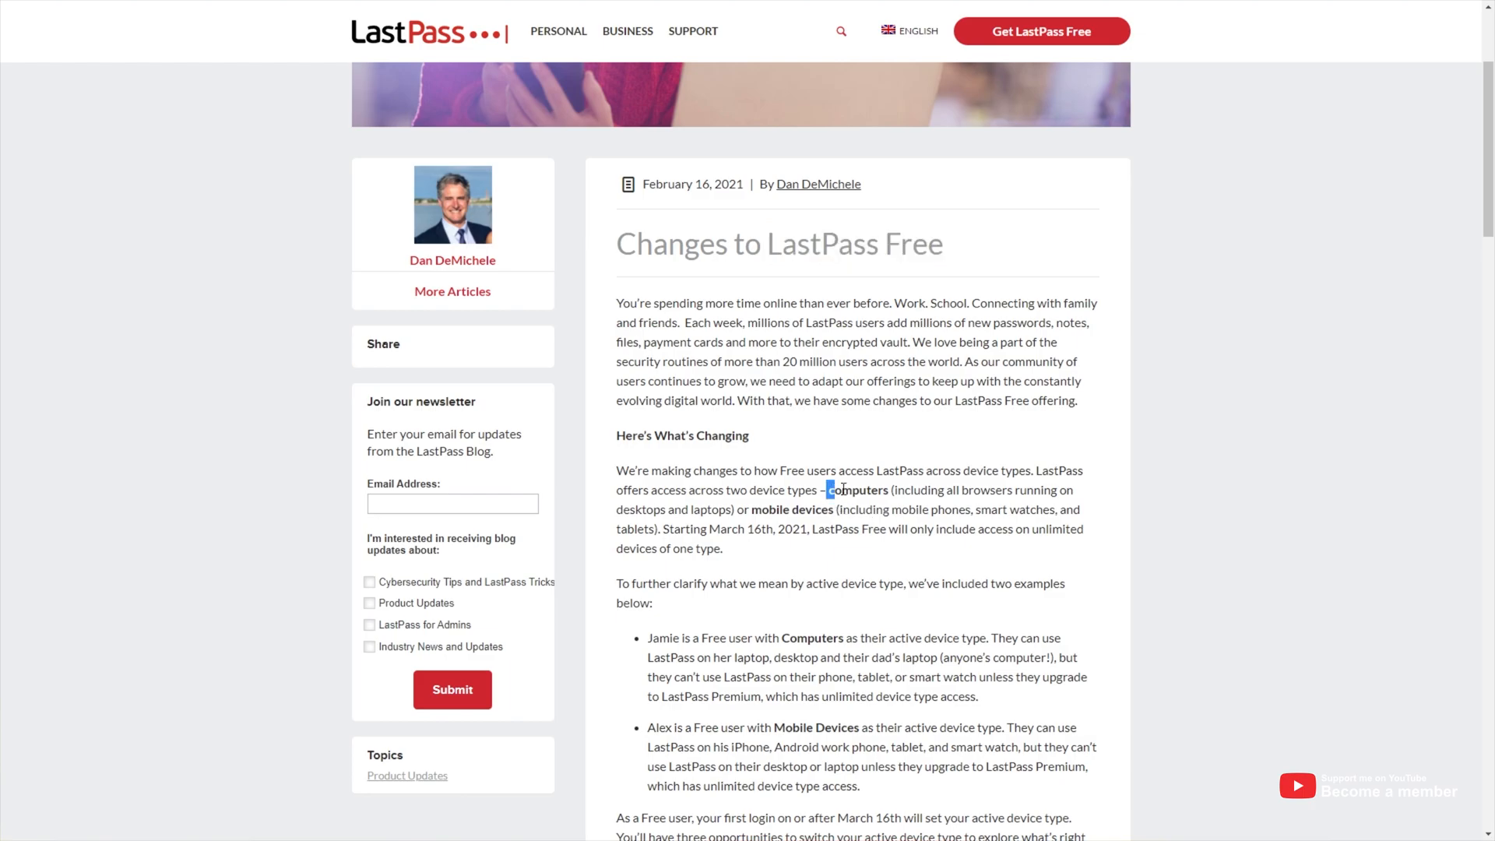
double_click(791, 509)
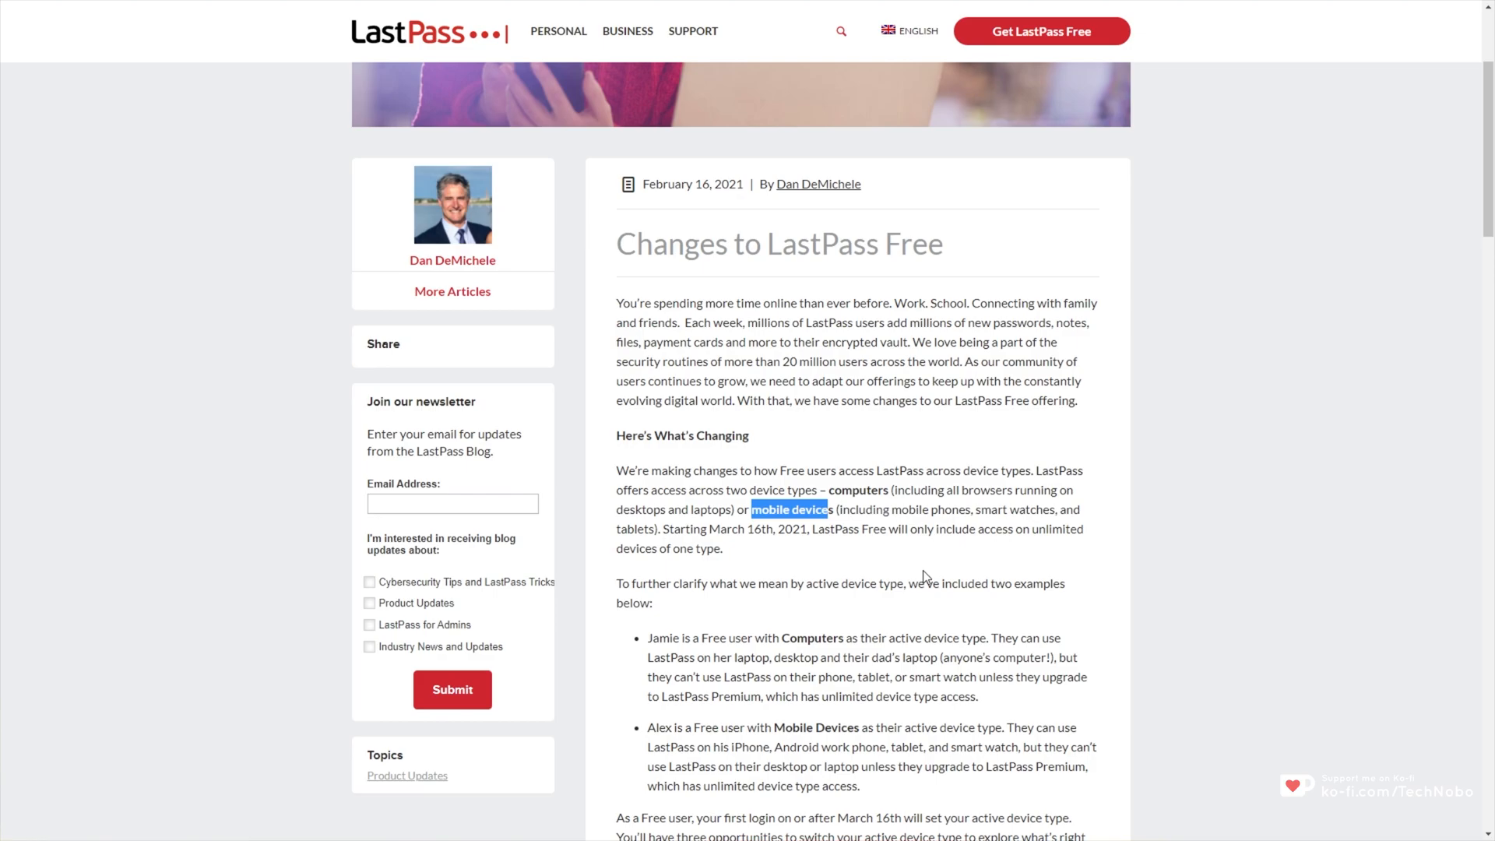
mouse_move(948, 476)
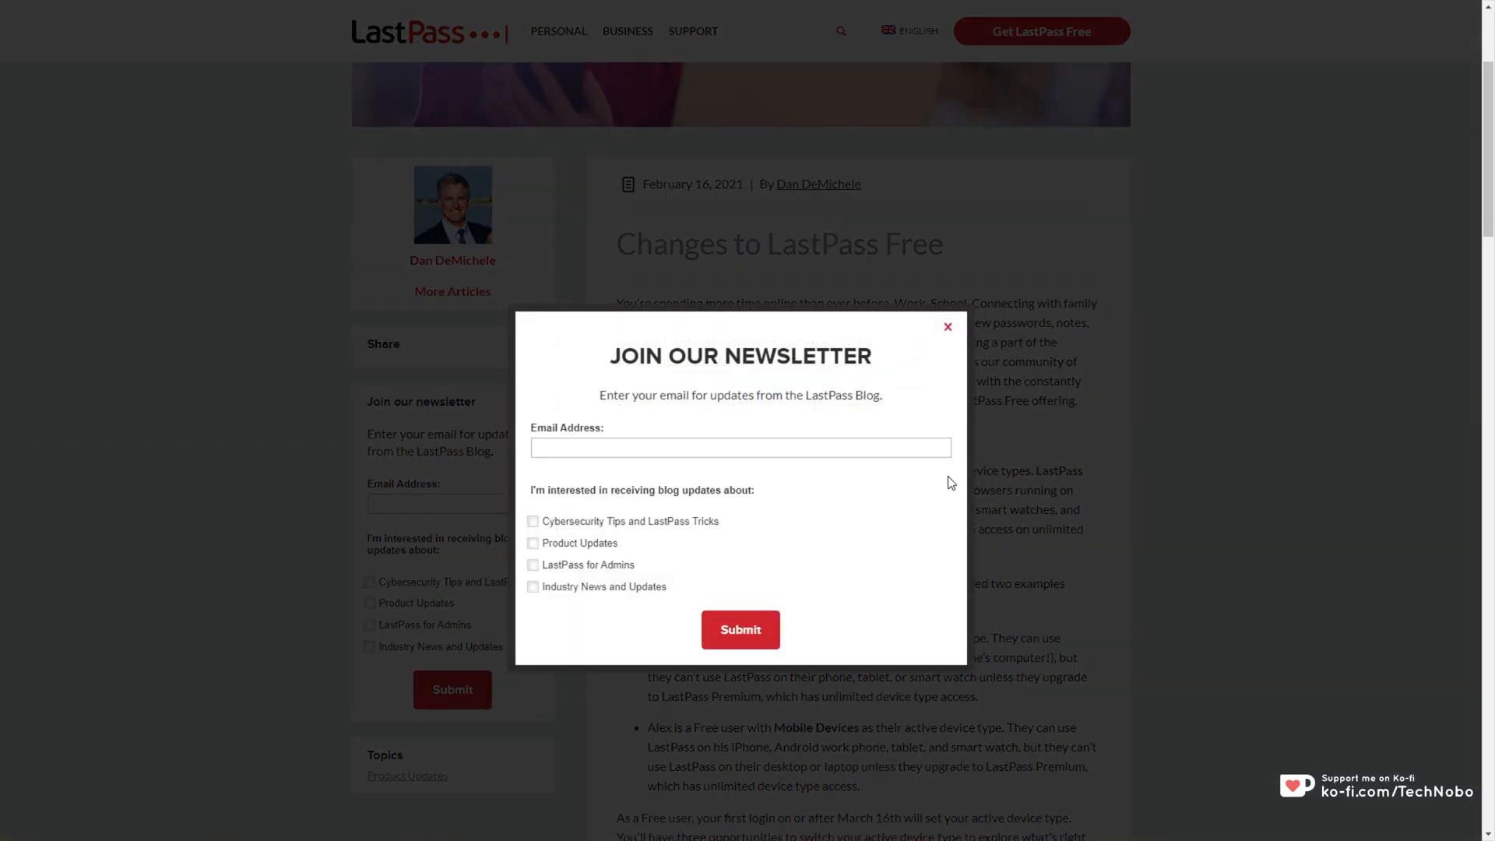
left_click(947, 327)
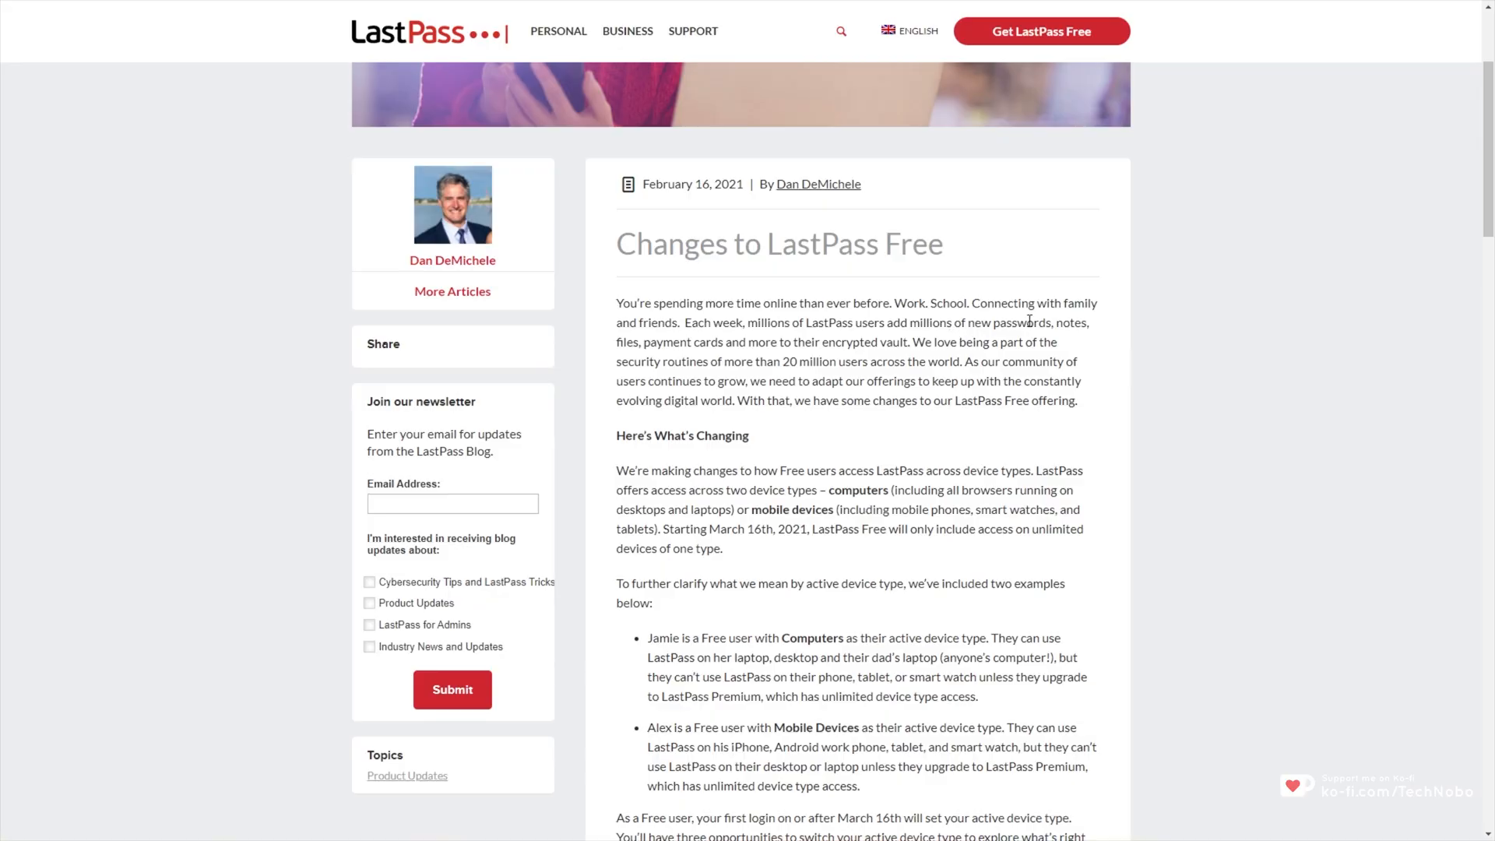
mouse_move(1021, 340)
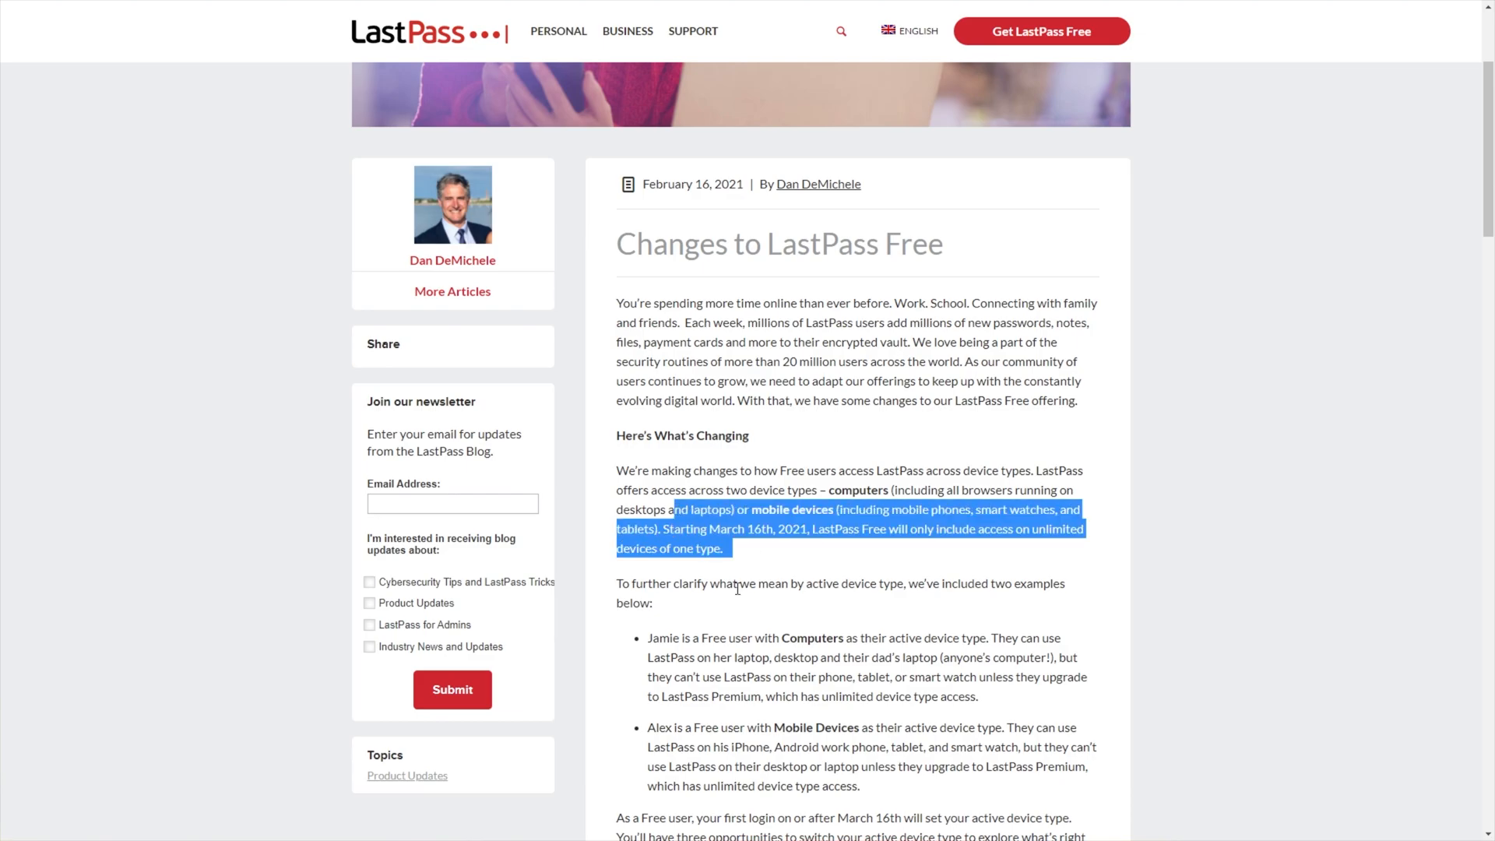
left_click(737, 589)
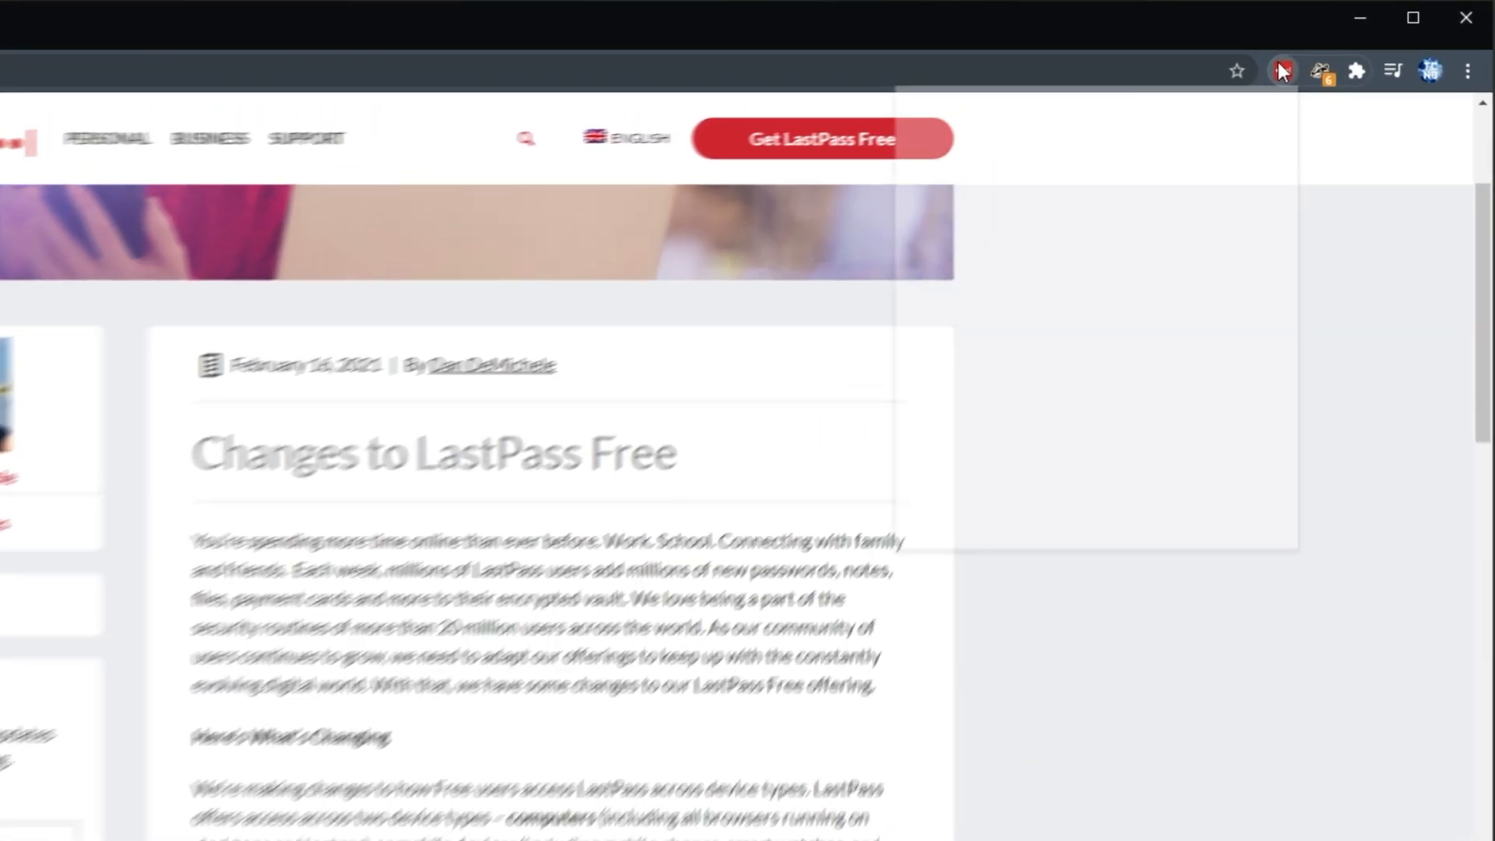
Step: Export the vault as a LastPass CSV file via Account Options > Export, downloading lastpass_export.csv
left_click(1282, 70)
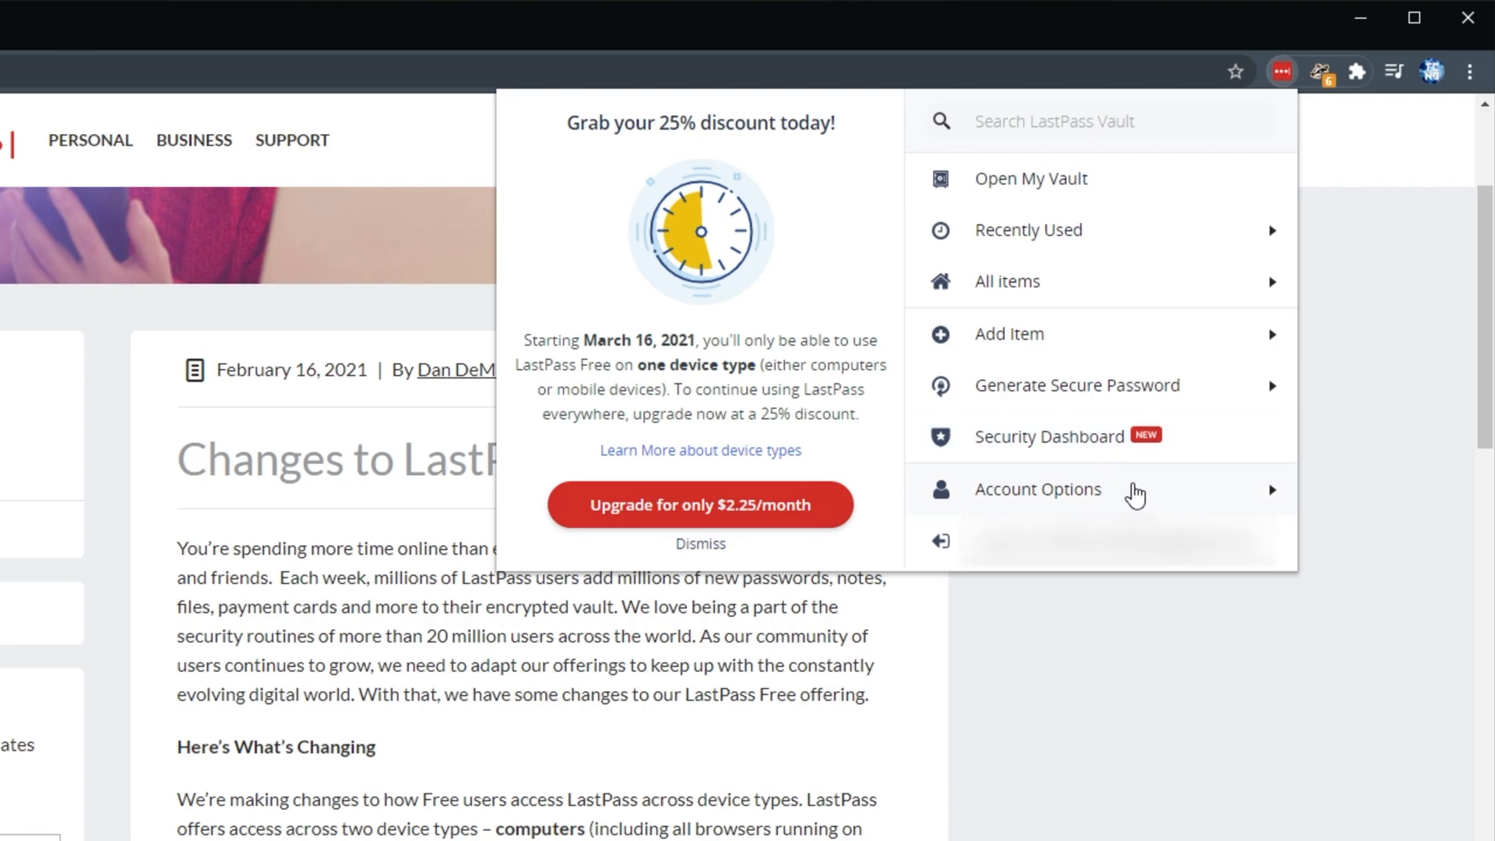
left_click(1038, 489)
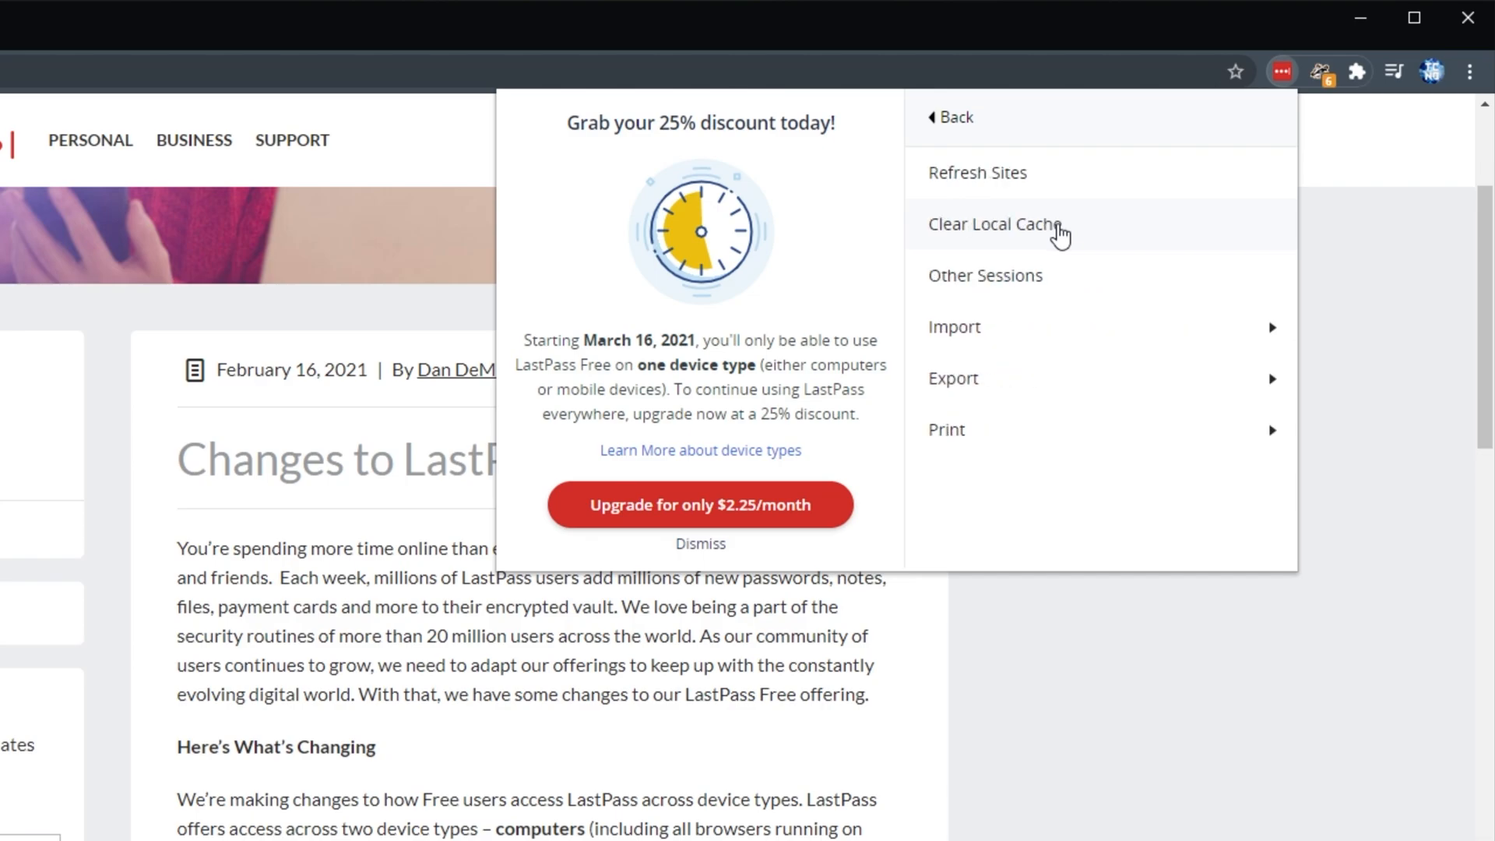
left_click(953, 379)
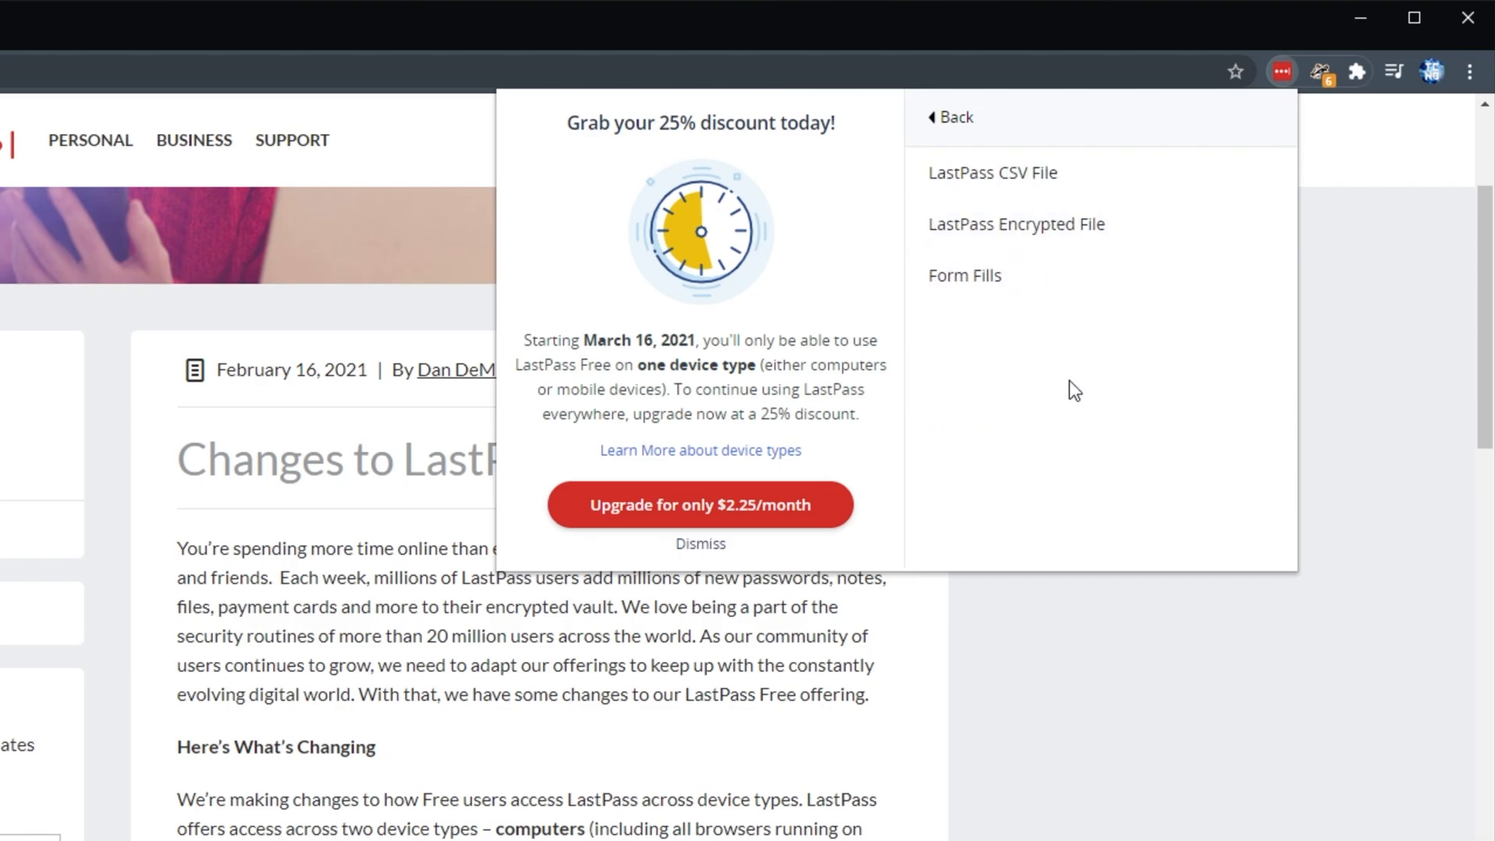
mouse_move(1115, 185)
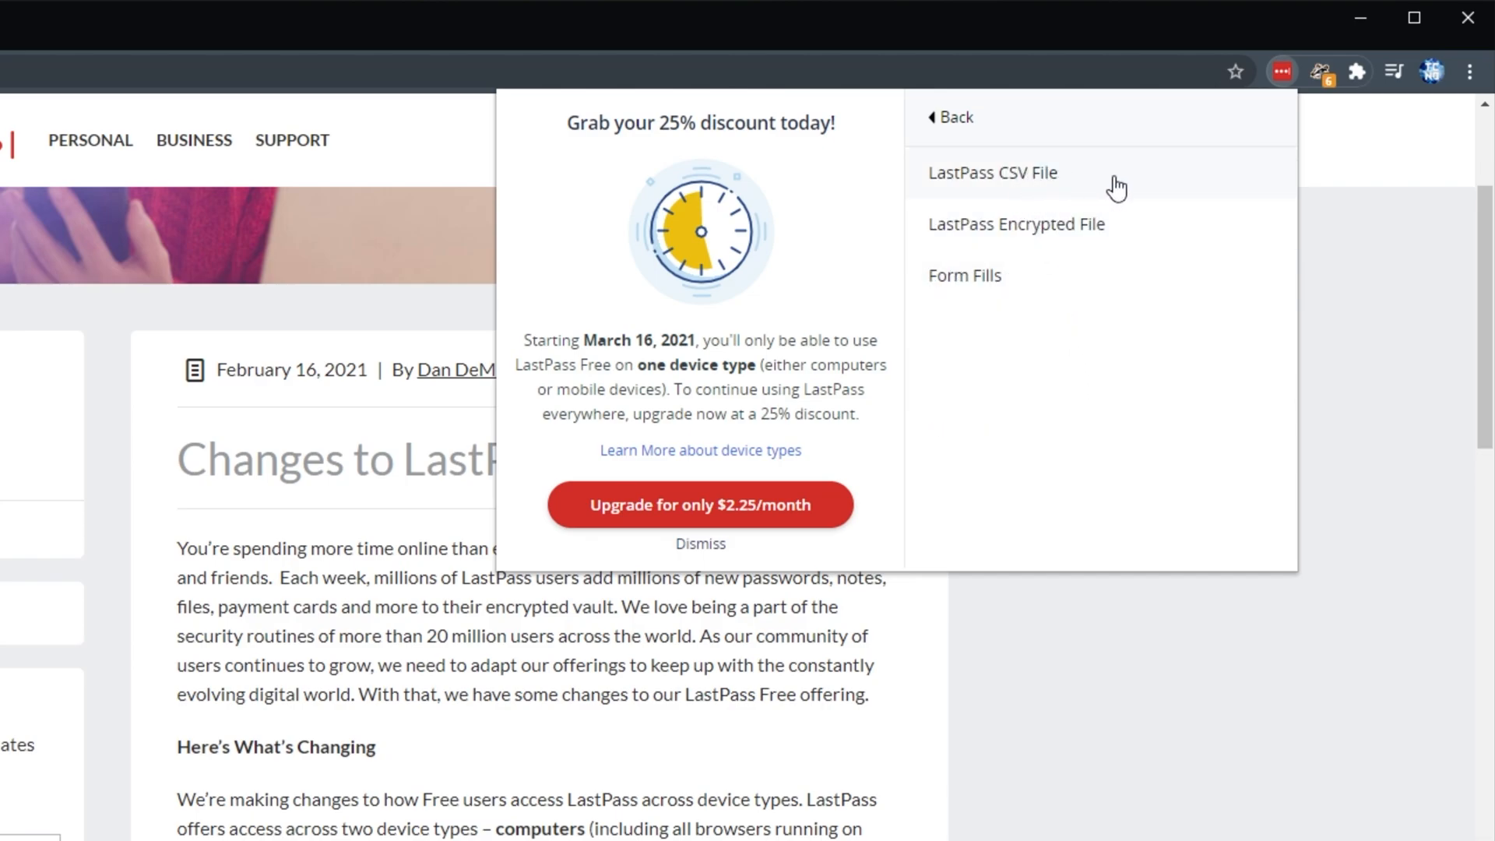
left_click(992, 173)
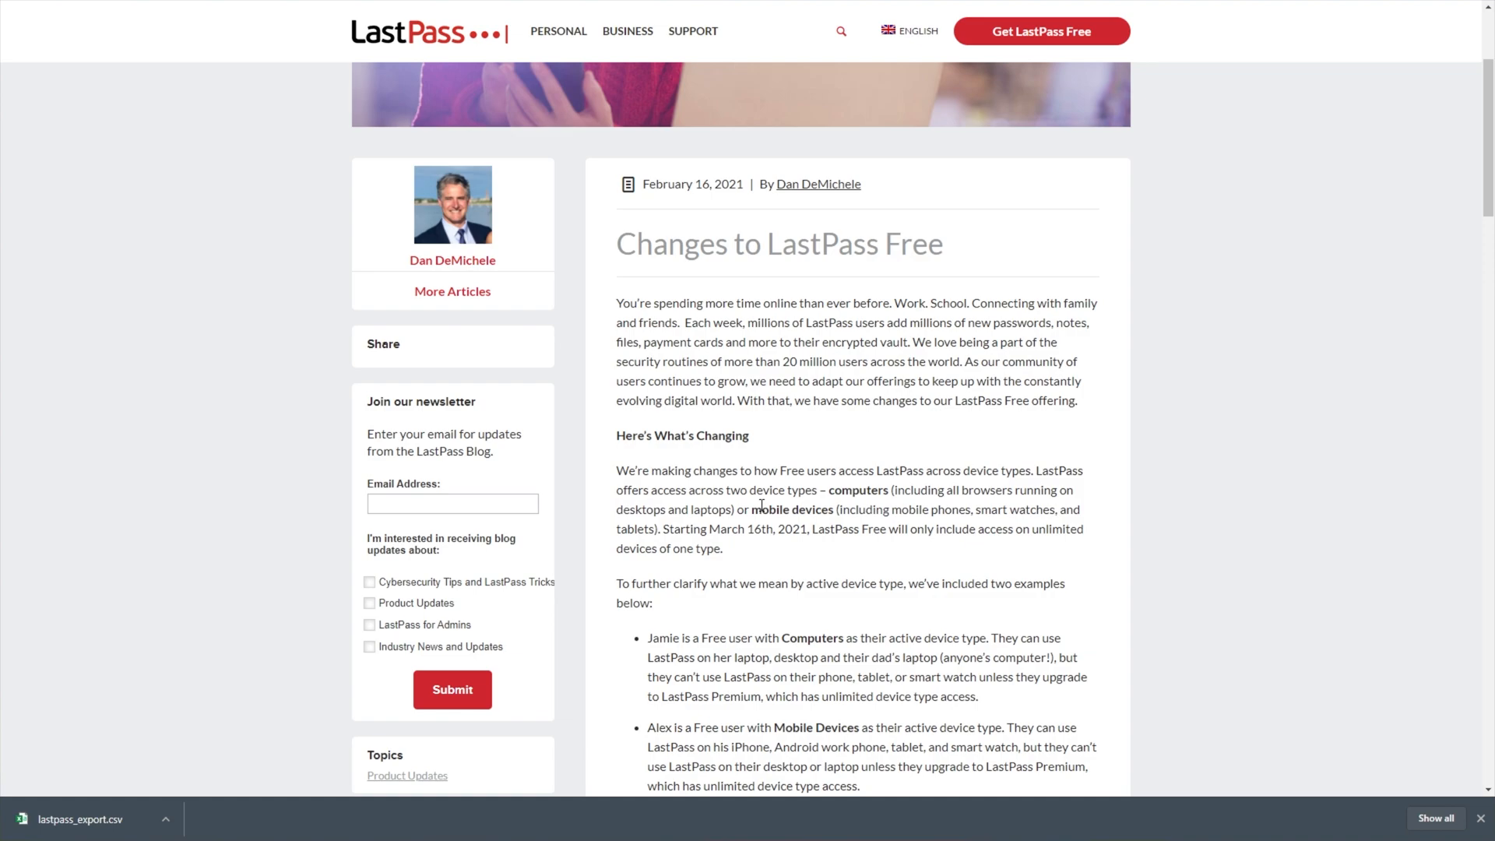
mouse_move(90, 818)
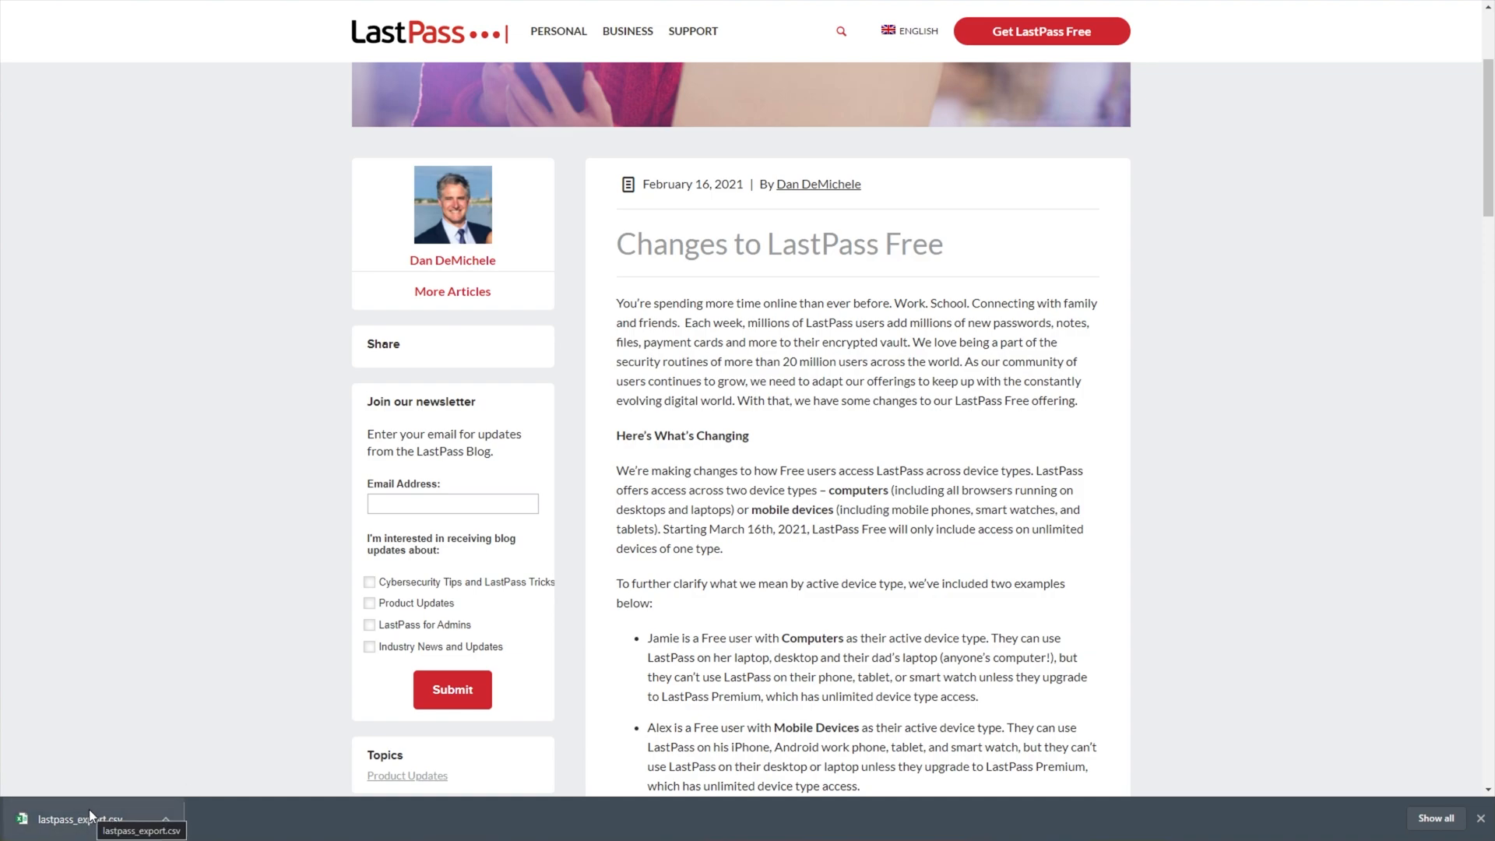
left_click(81, 818)
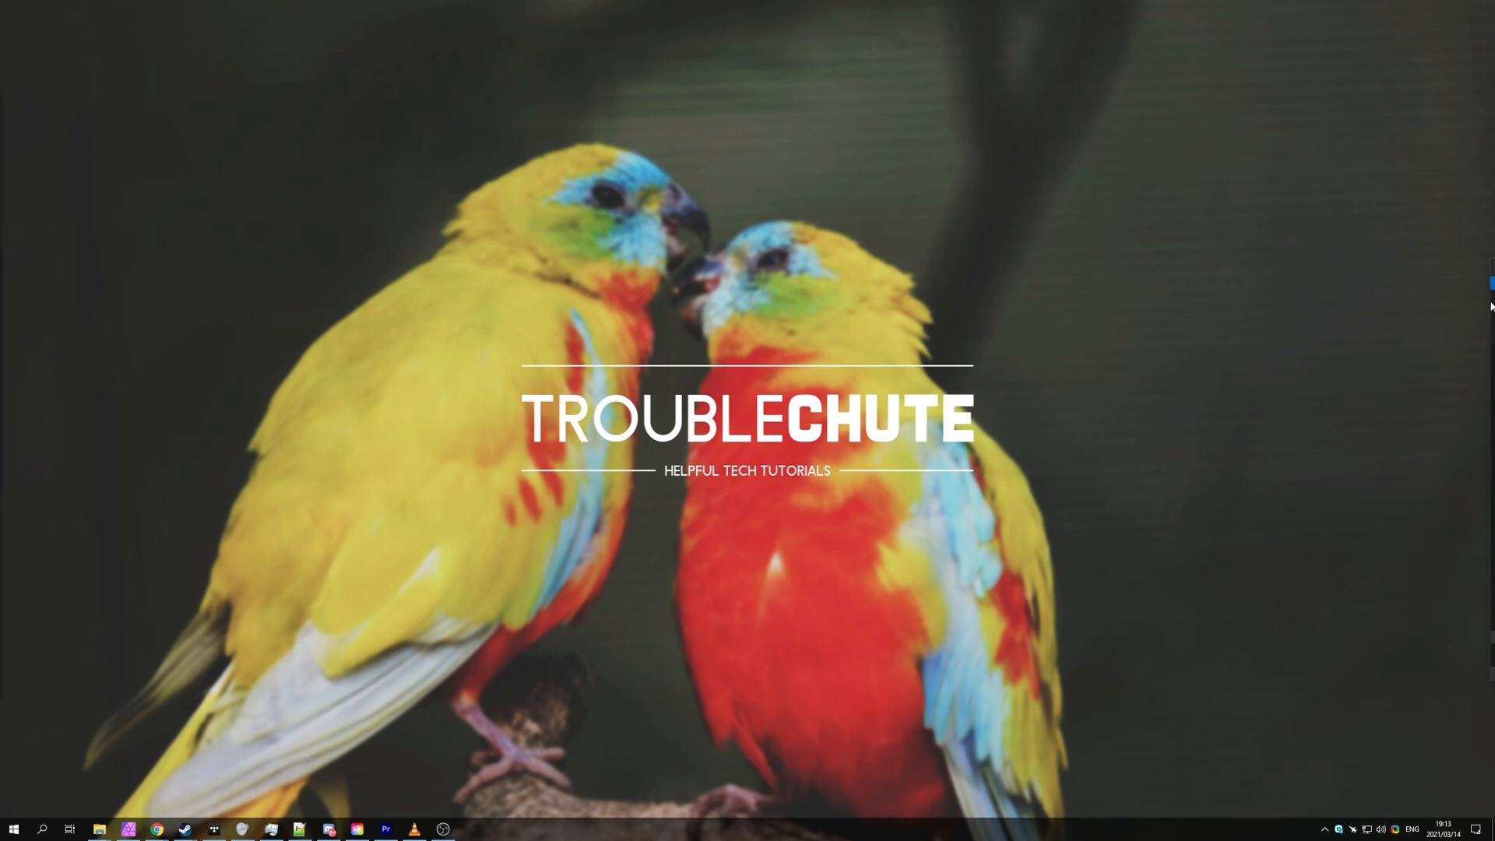
Step: View the annual enterprise survey CSV in Excel with rows crammed into one column, then close it
left_click(155, 826)
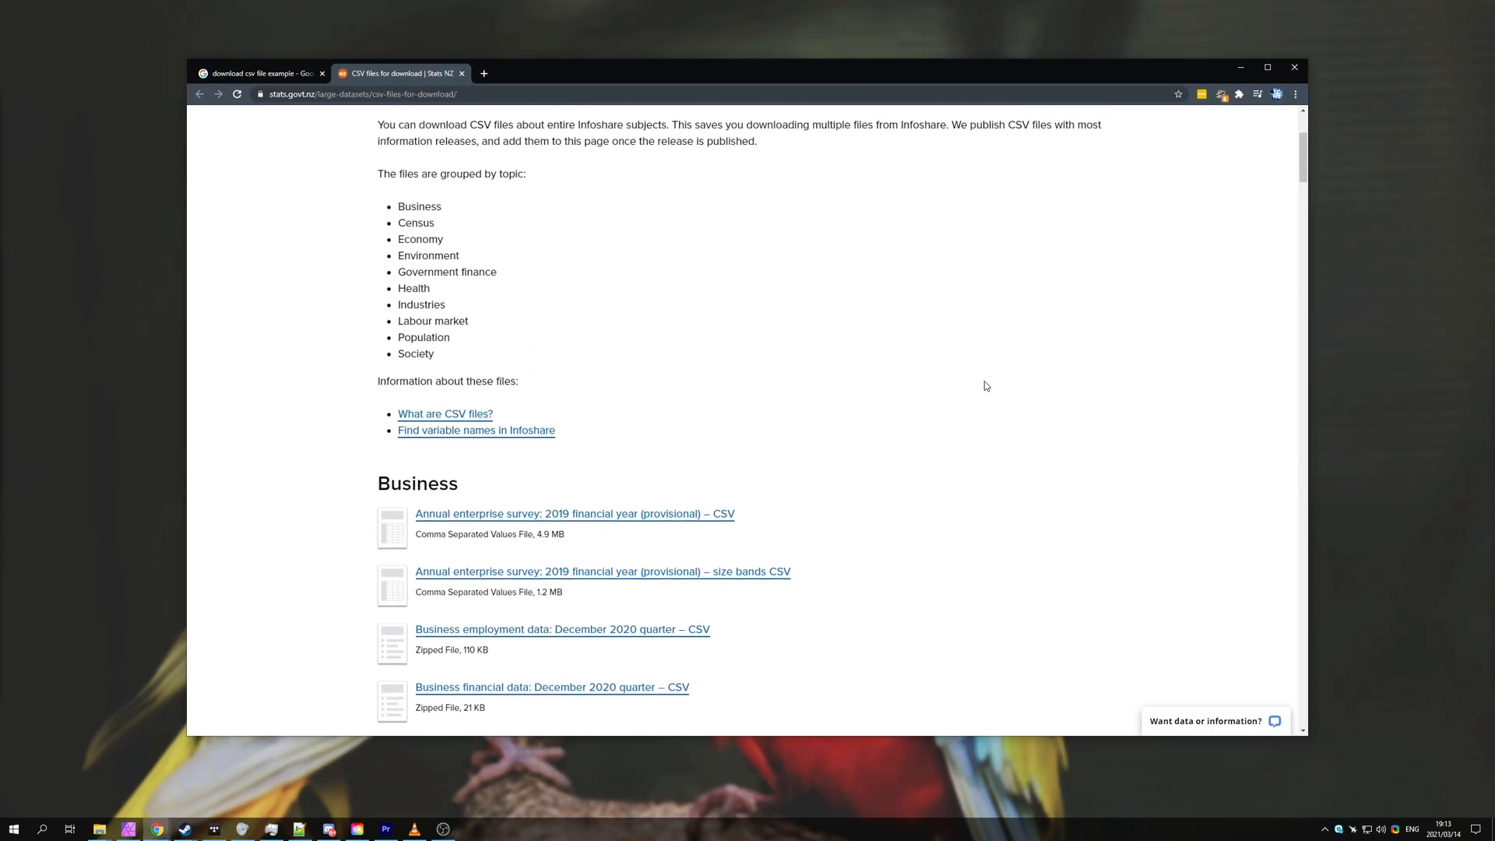
scroll("down", 3)
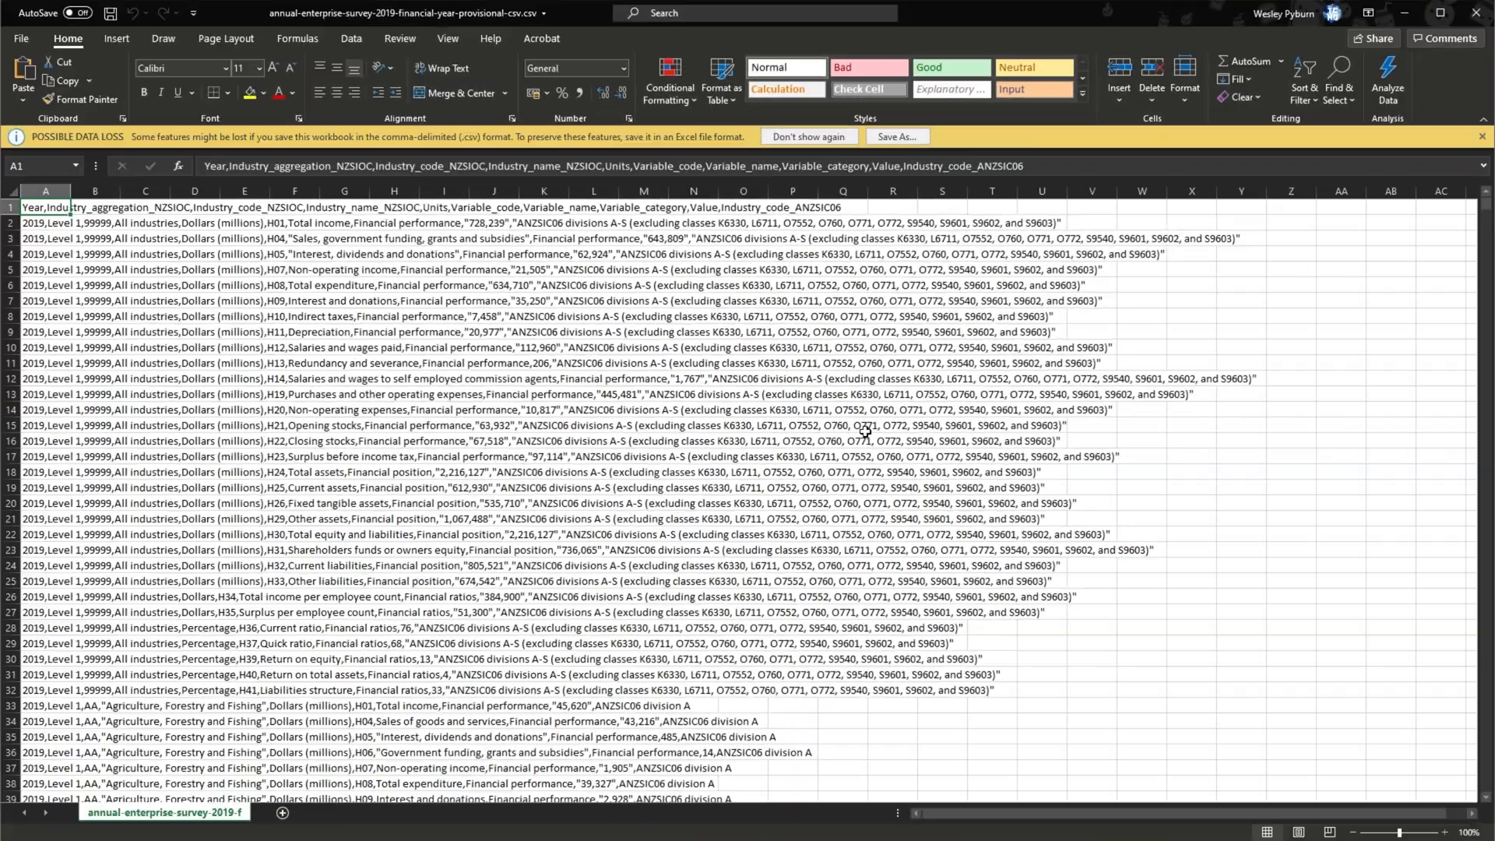
mouse_move(46, 218)
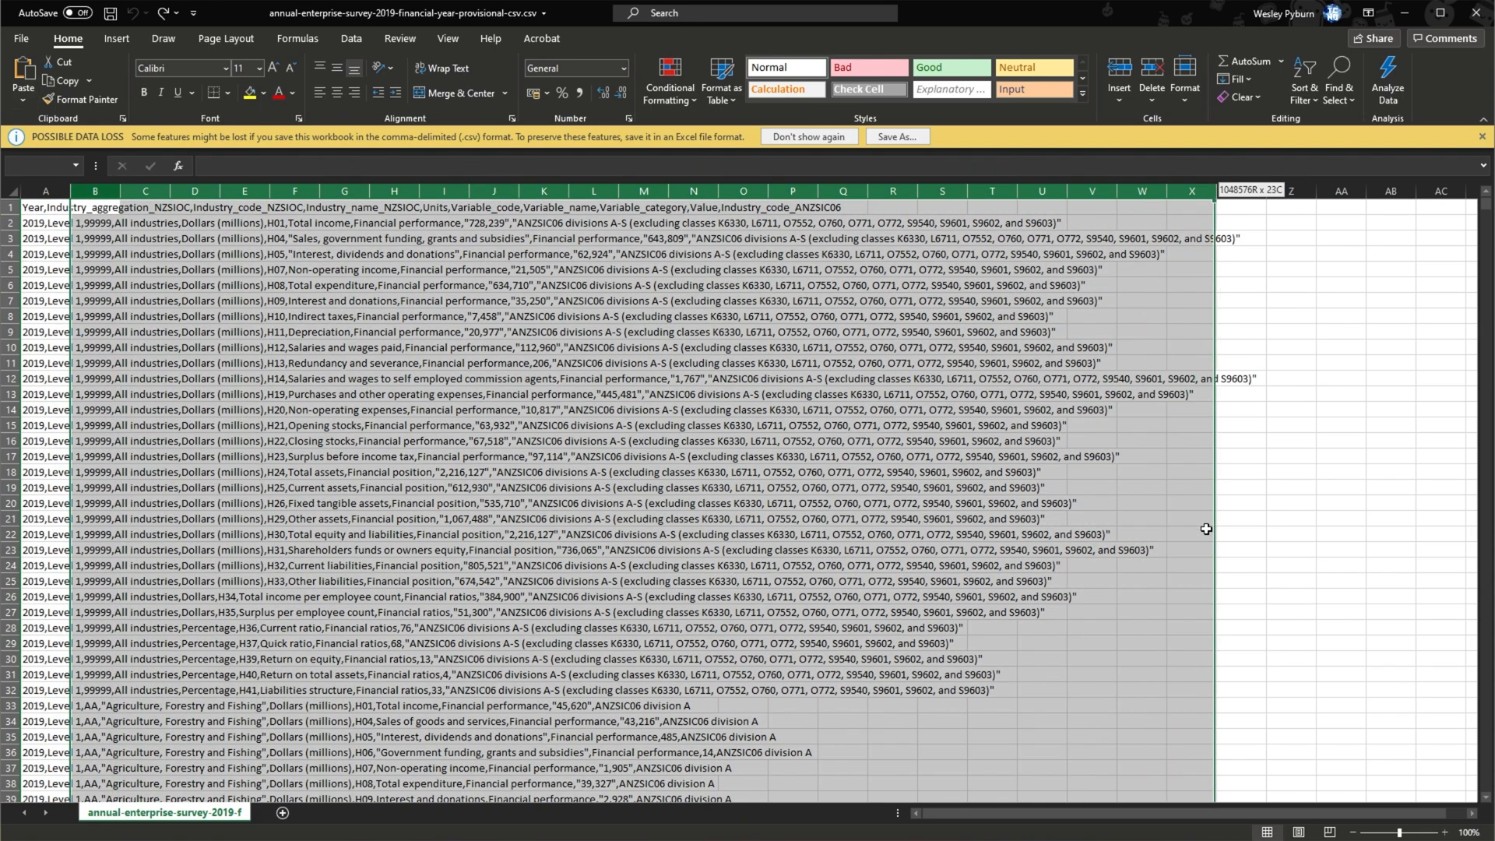
left_click(1241, 550)
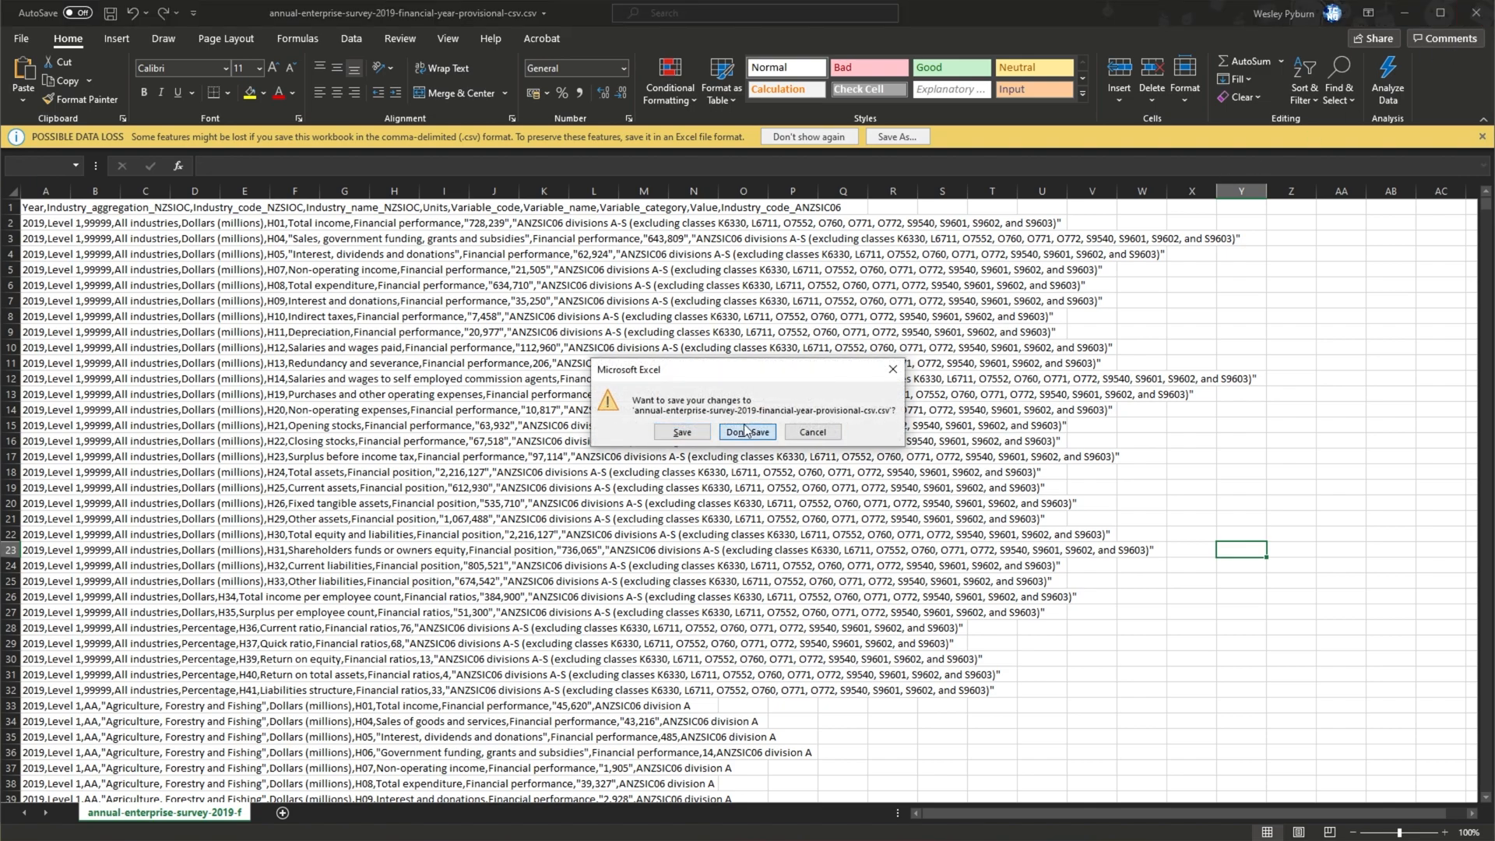
Step: Discard the Excel changes and add a first line 'SEP=,' above the CSV header in Notepad
left_click(746, 432)
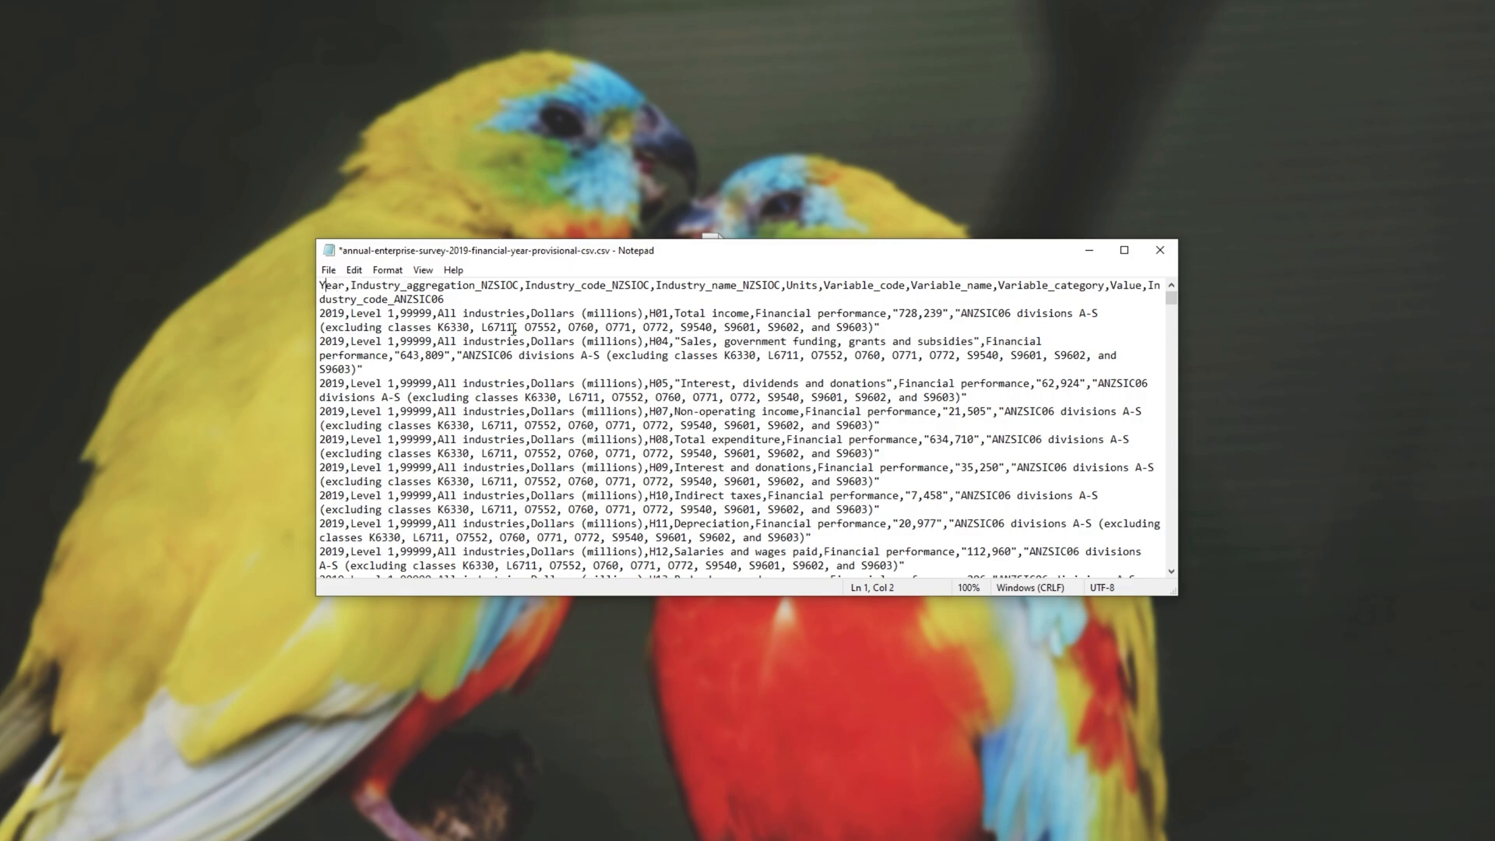
left_click(320, 285)
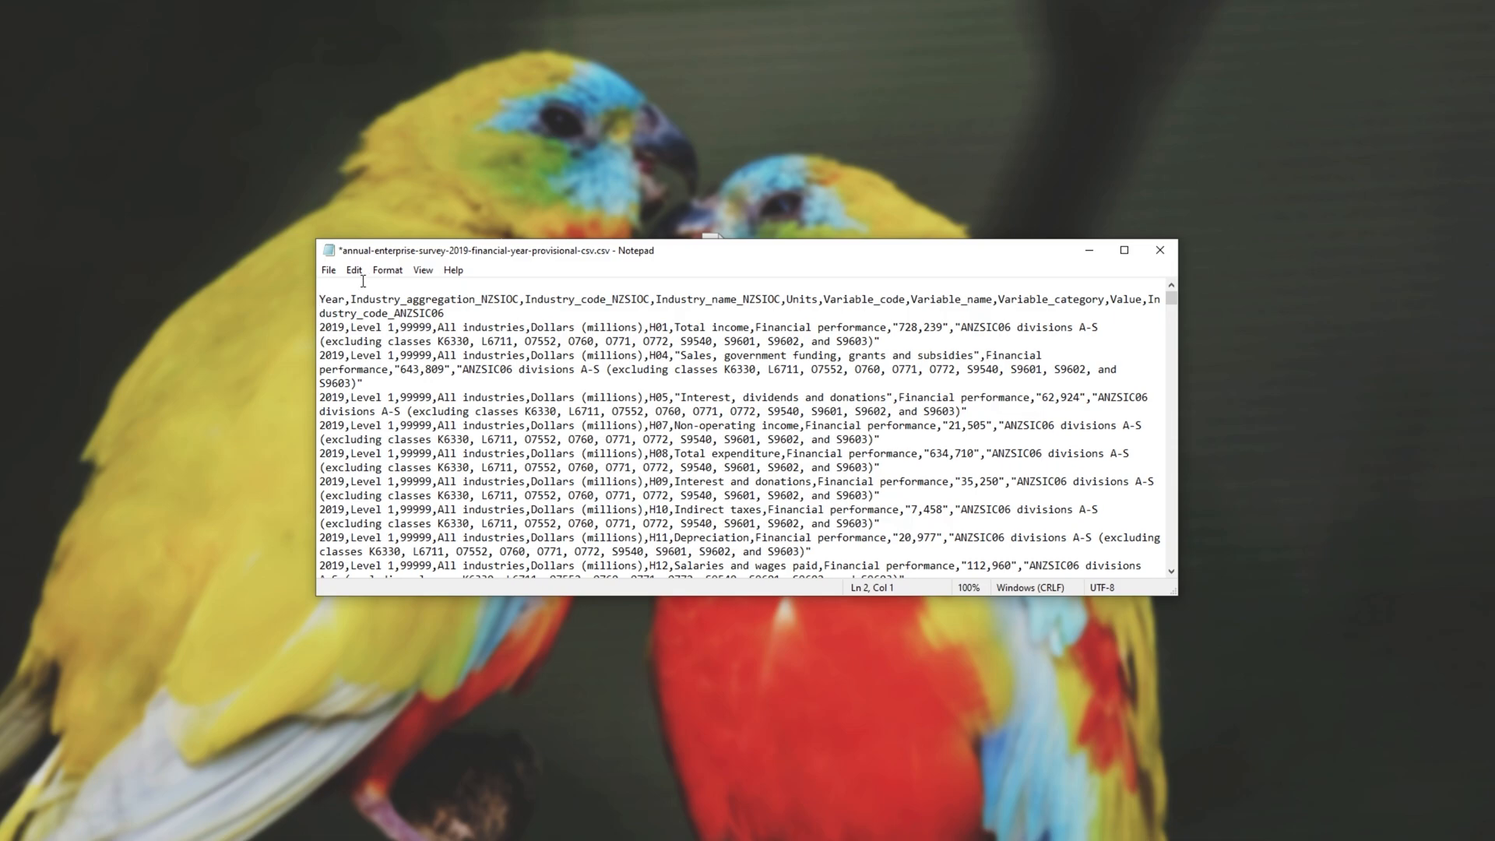
left_click(426, 295)
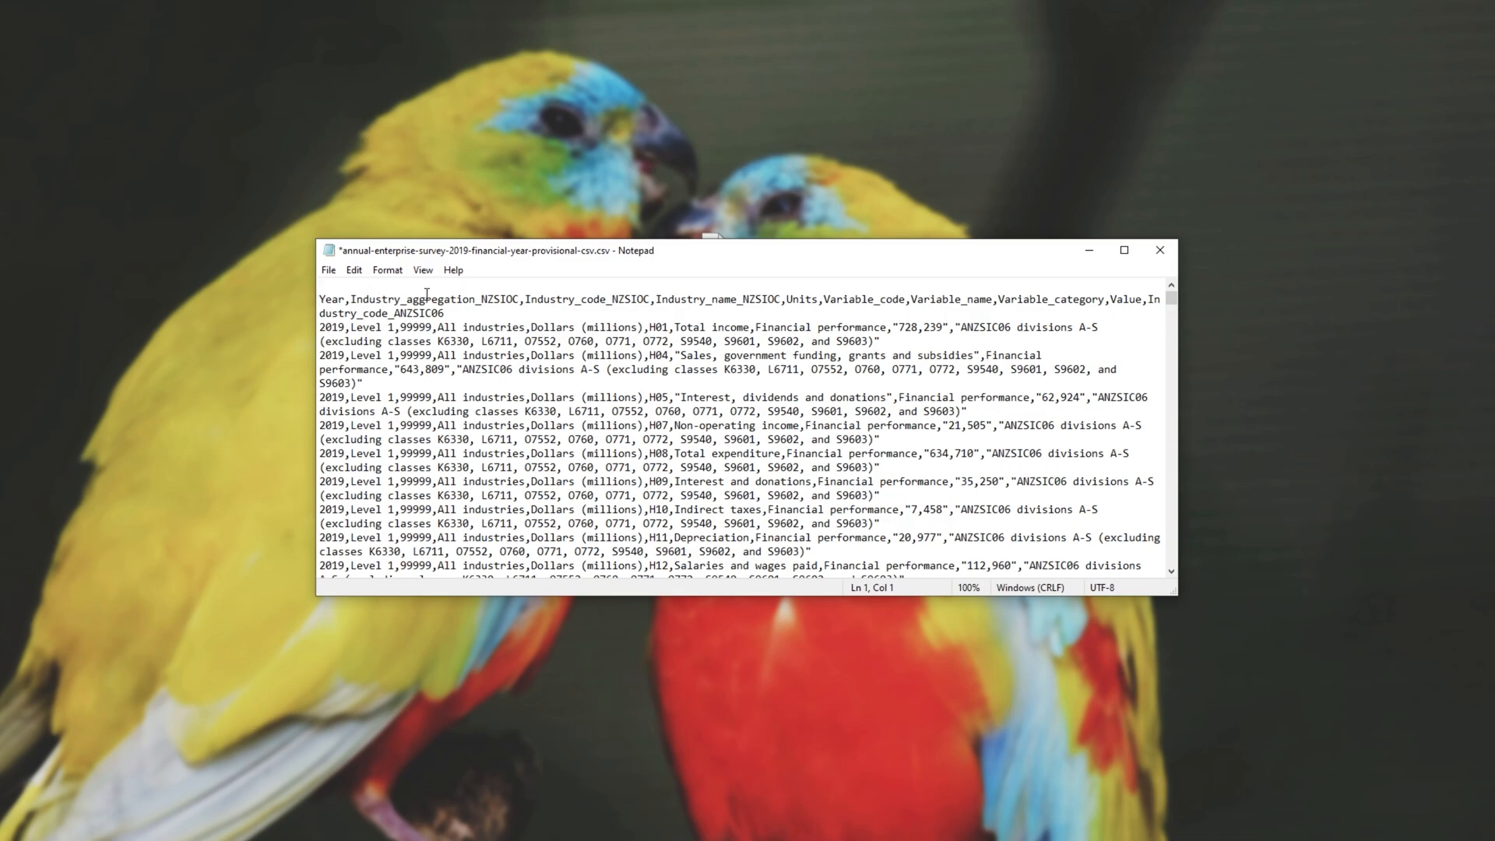
type("SEP")
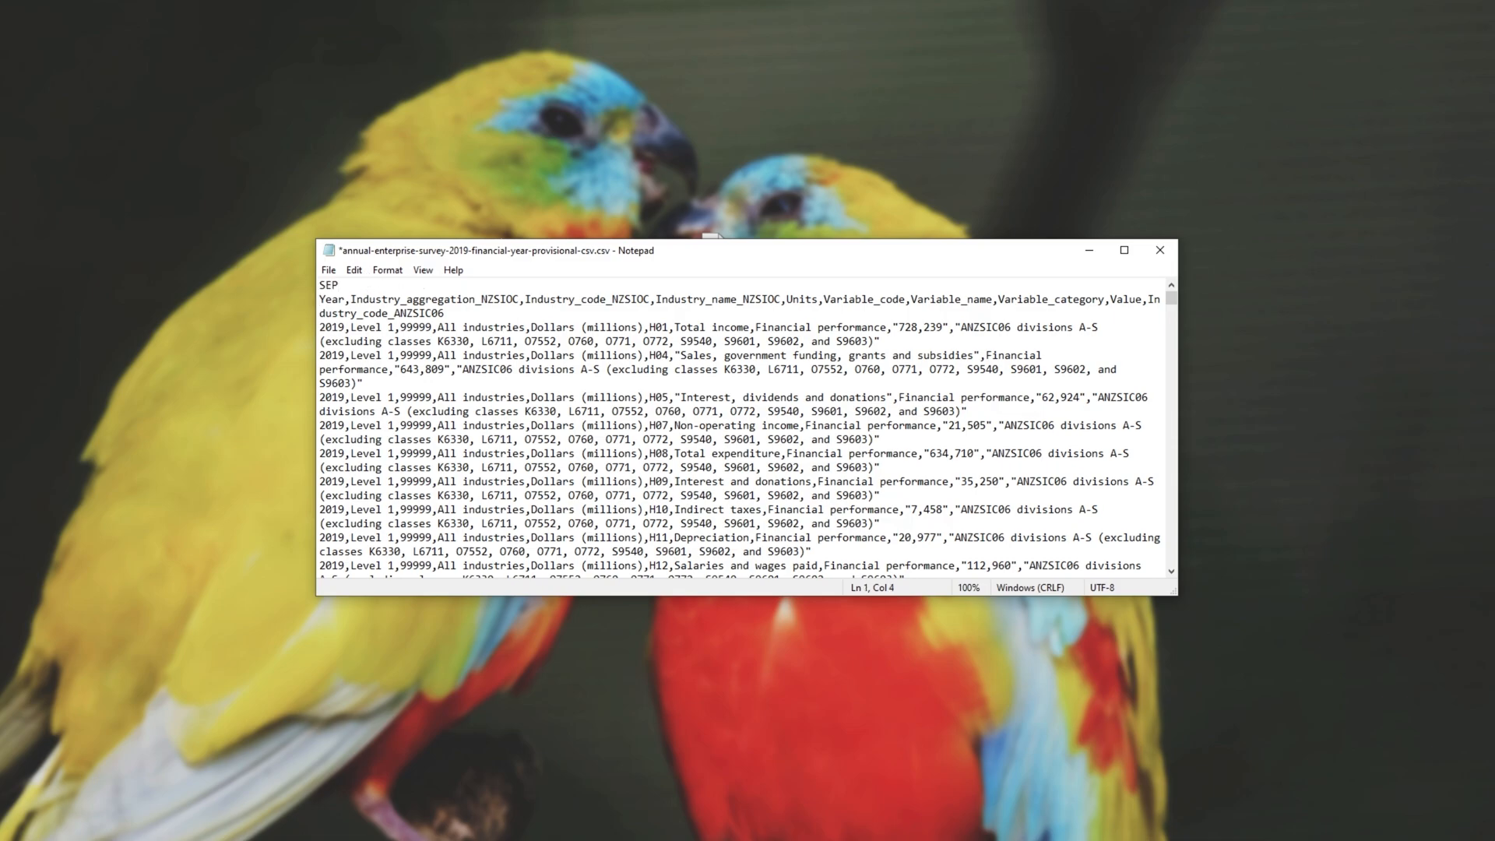
type("=,")
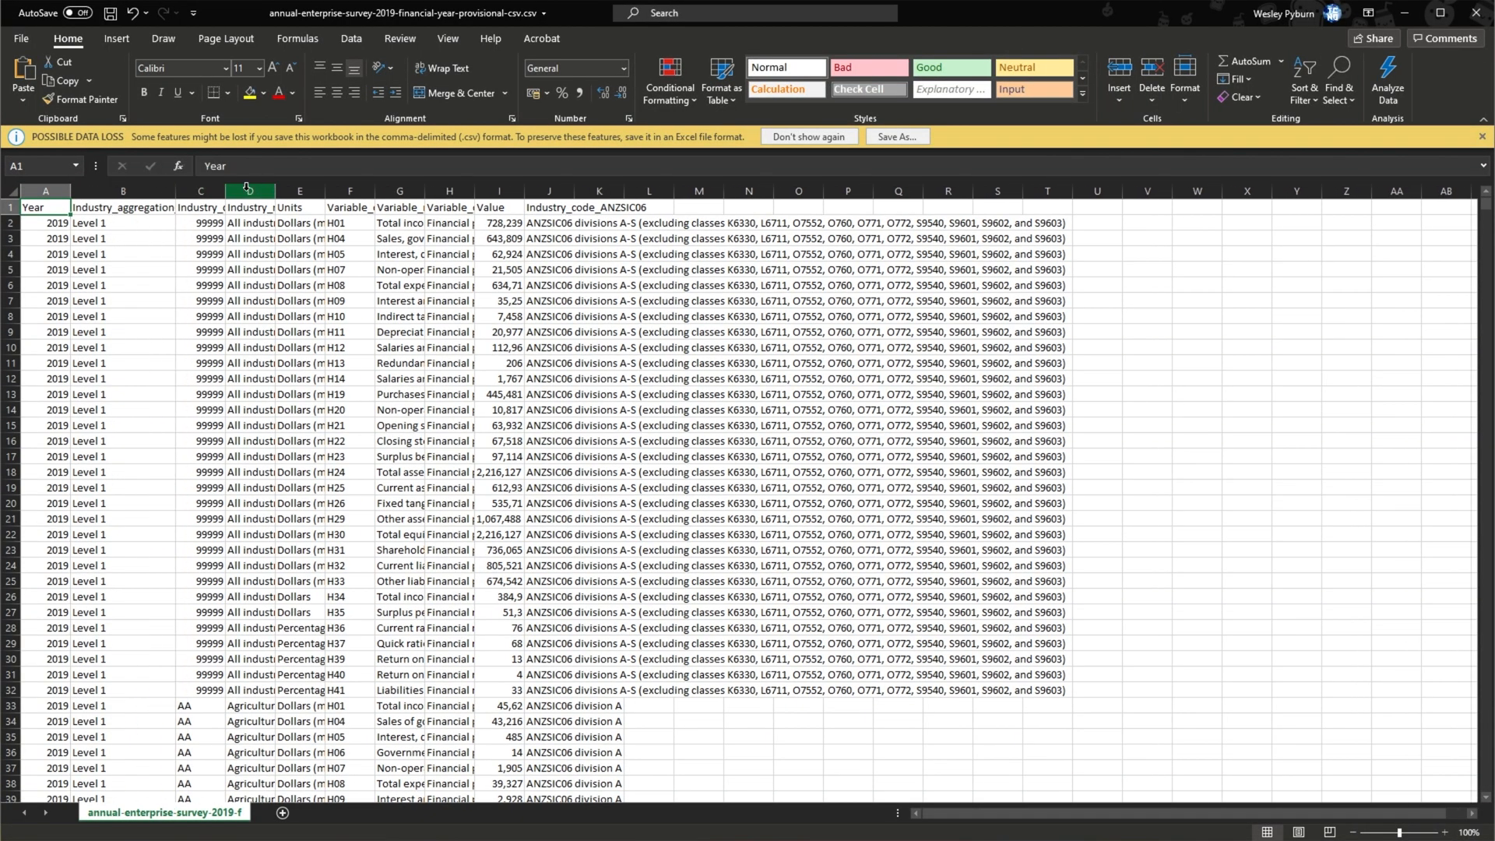
Step: Widen the columns and select Year, Industry_aggregation and Industry_name columns to check the split data
left_click_drag(282, 190, 320, 190)
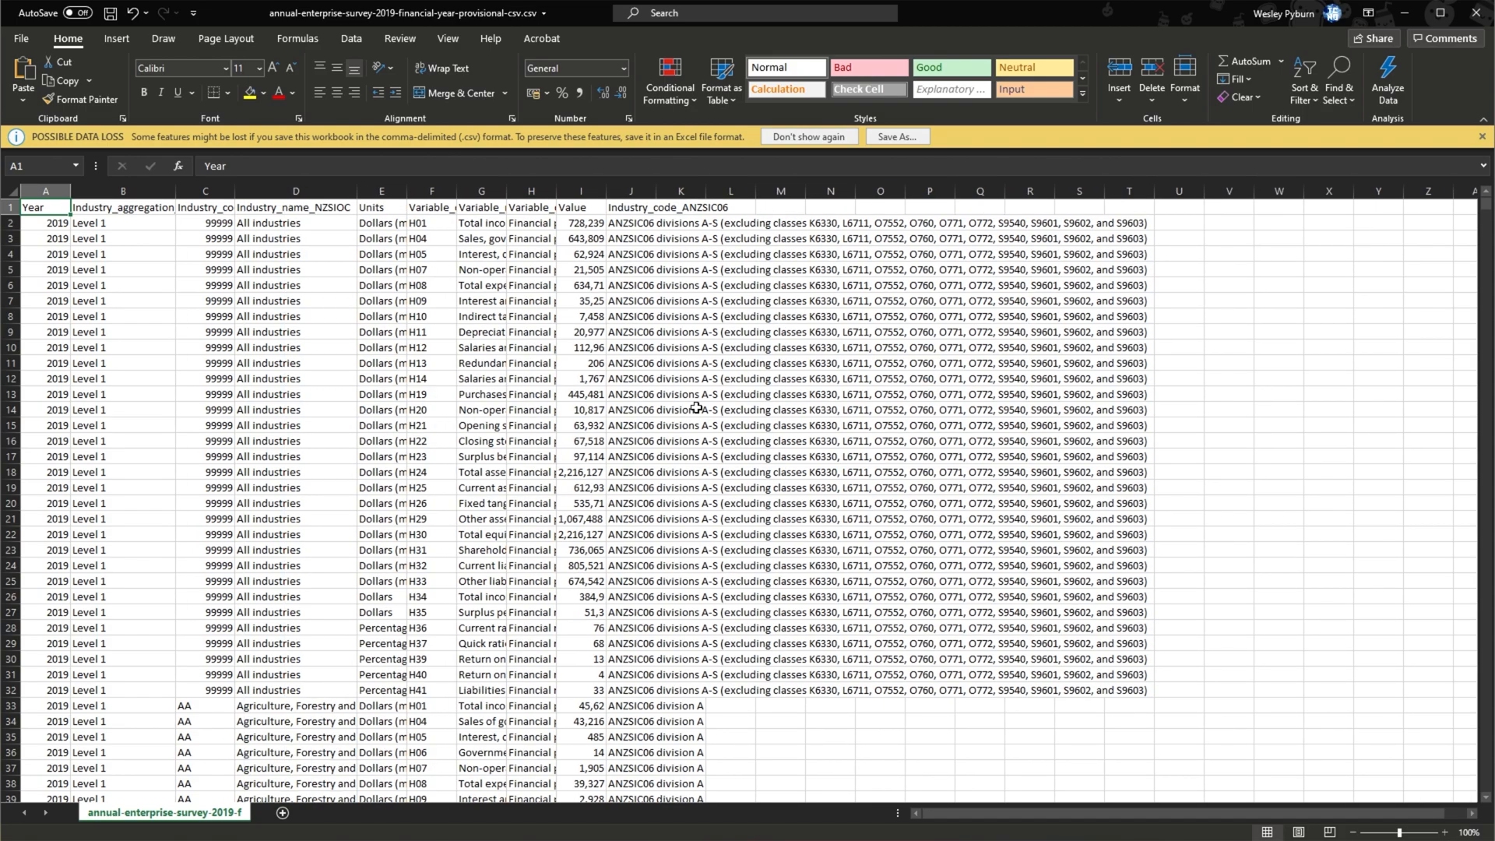
left_click(46, 207)
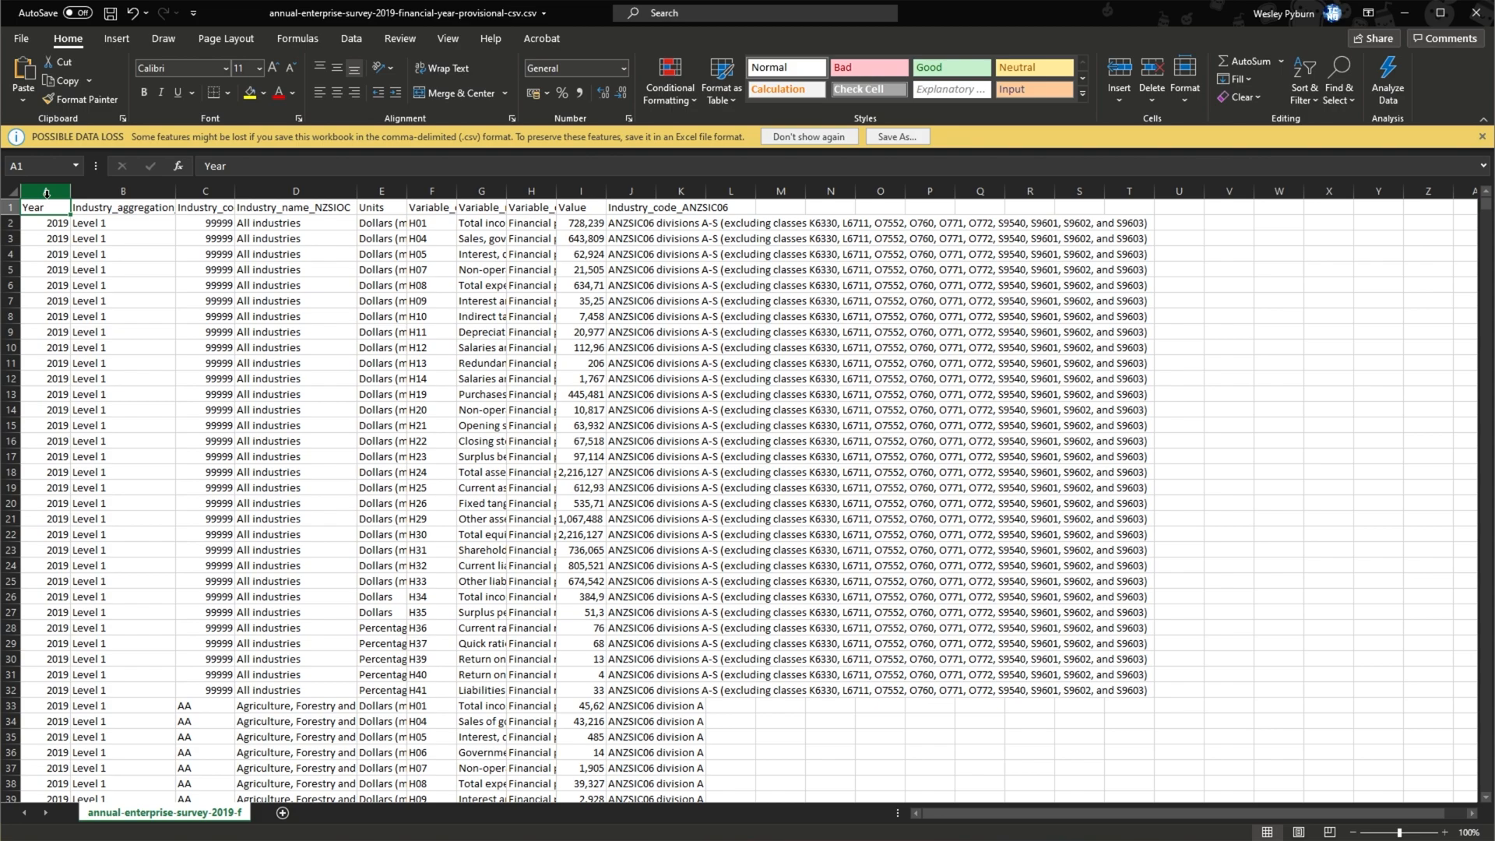
left_click(122, 190)
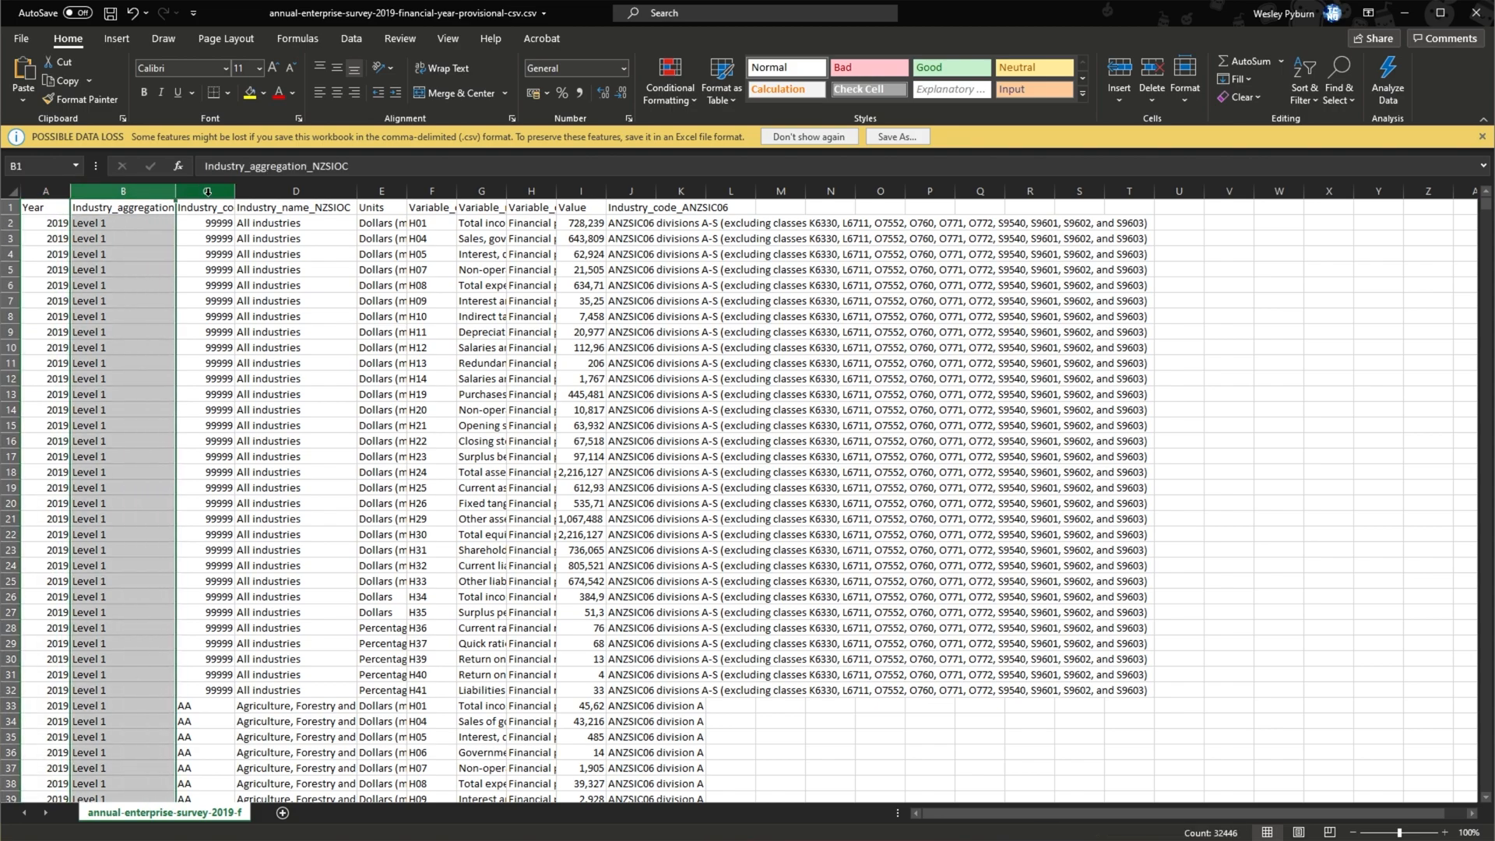
left_click(296, 190)
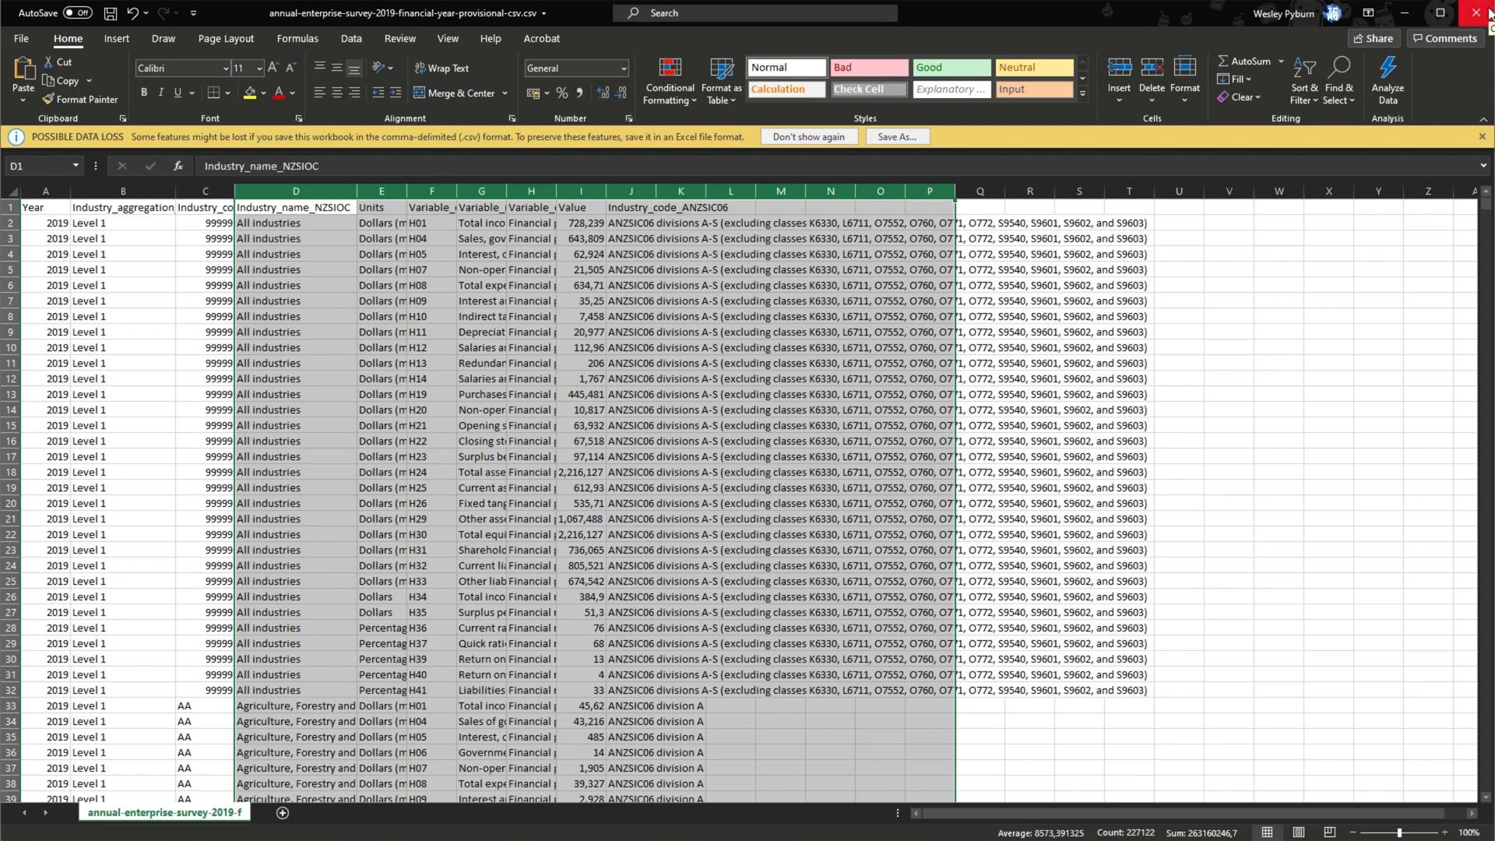
Step: Close the workbook with Don't Save, leaving the desktop showing
left_click(1480, 12)
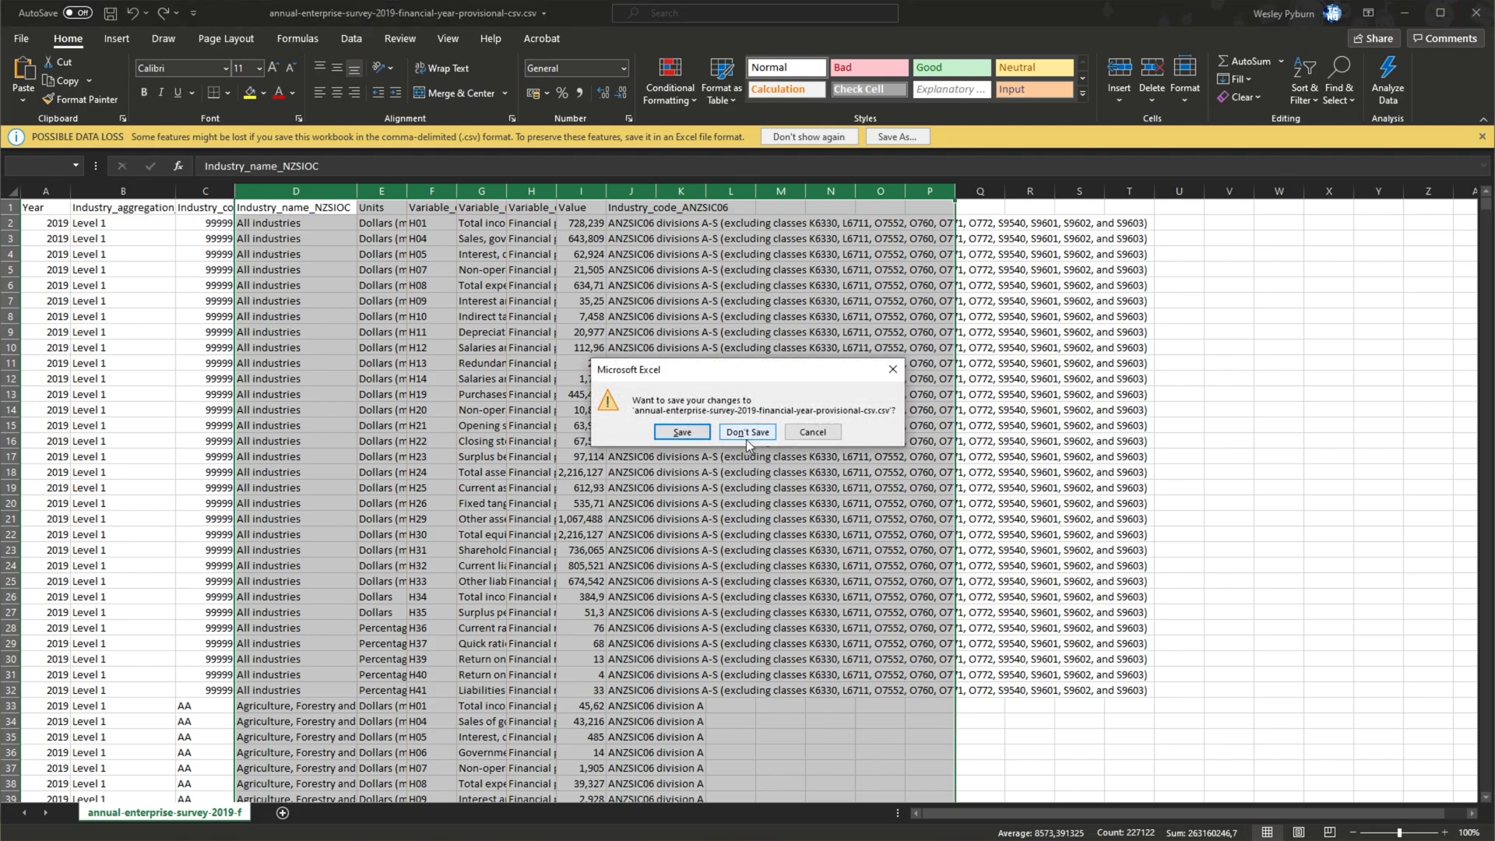
left_click(746, 432)
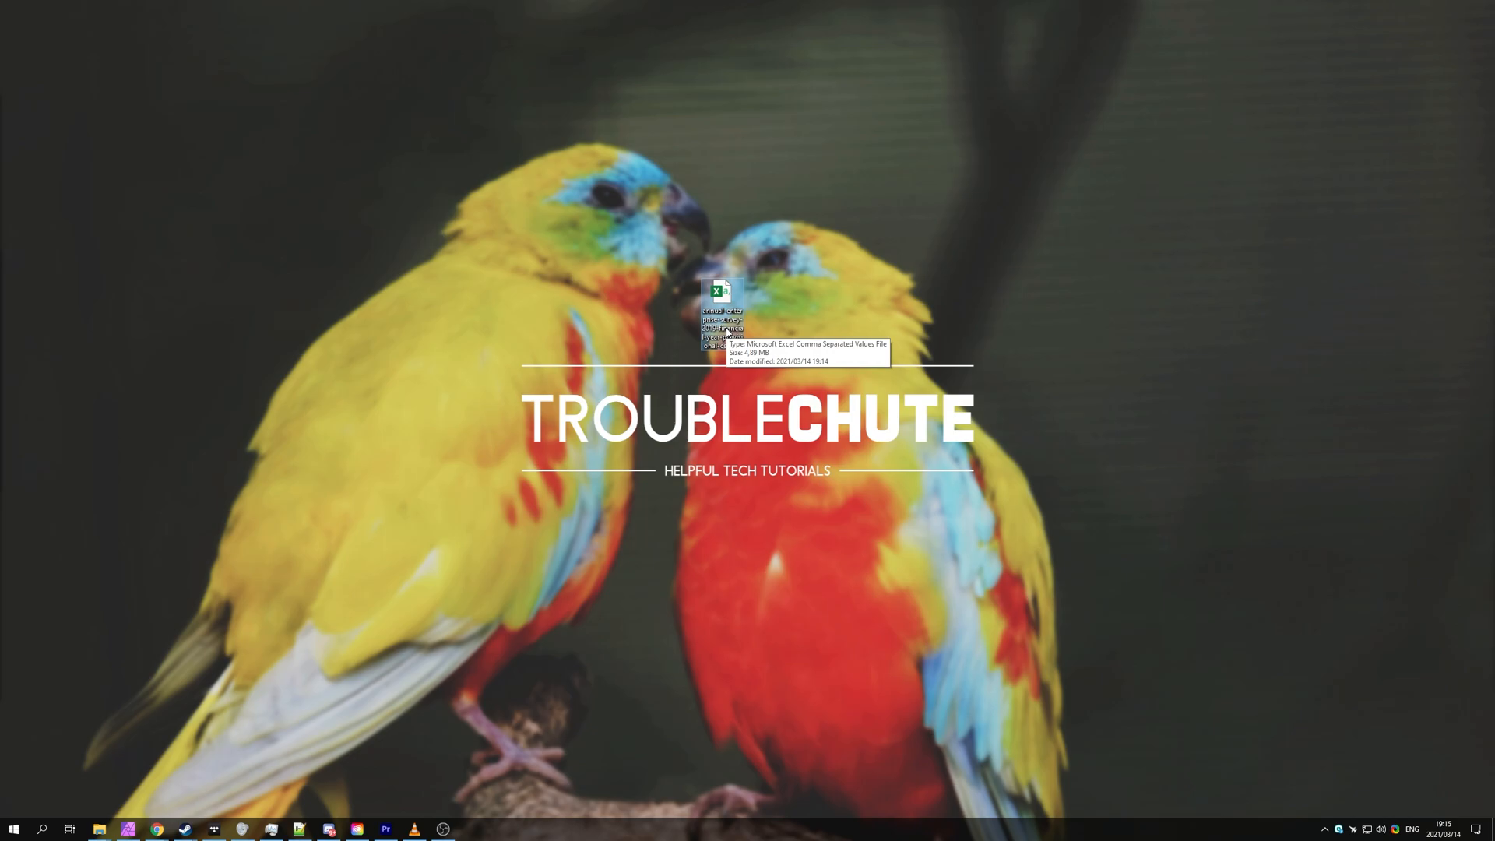